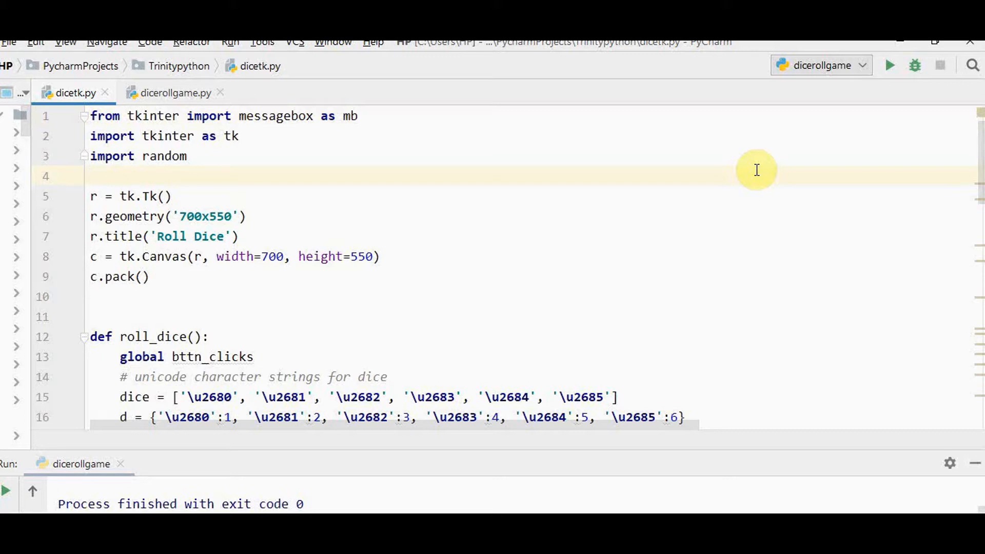
Show the PowerPoint slide of the dice game's YOU WON screen with its buttons, dice and labels.
{"action": "left_click", "coordinate": [91, 176]}
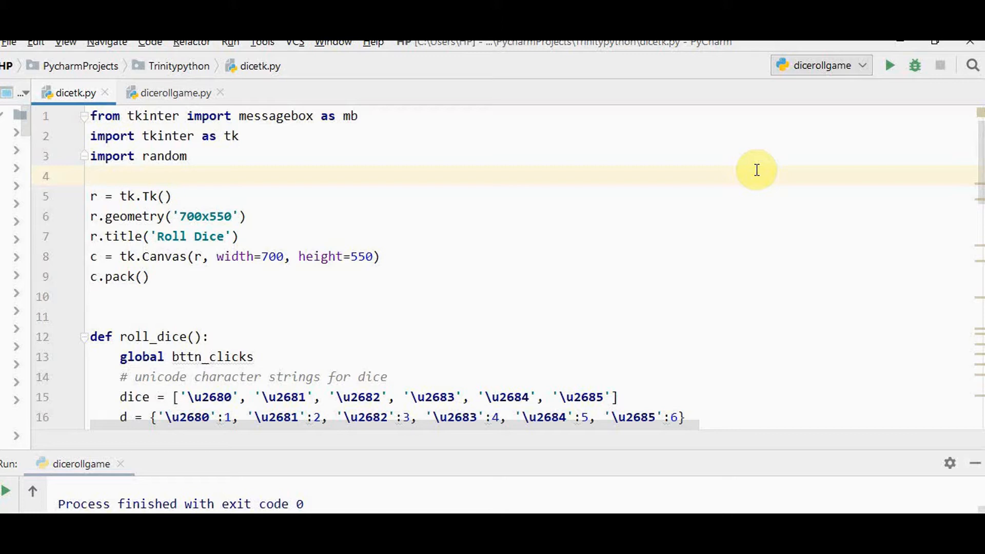
{"action": "left_click", "coordinate": [91, 176]}
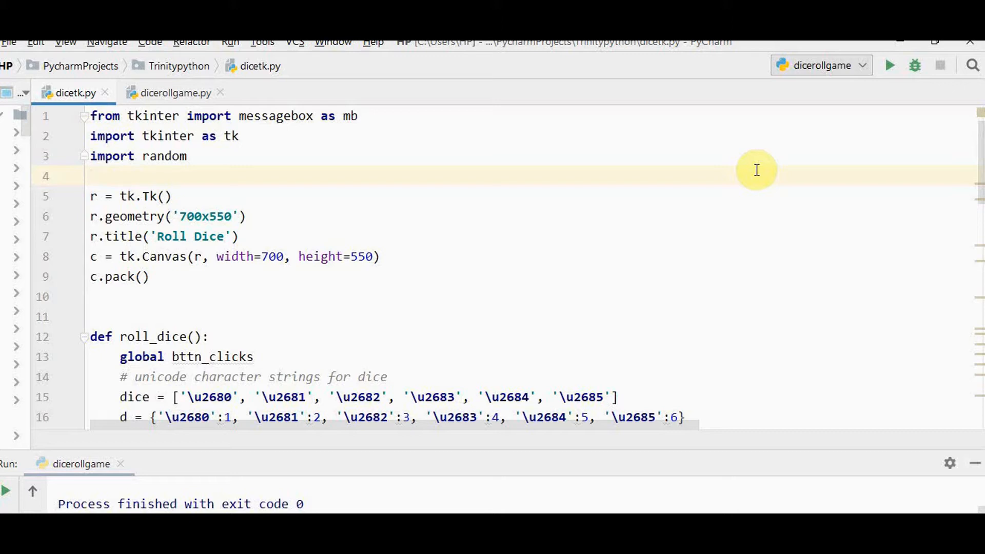
{"action": "left_click", "coordinate": [91, 176]}
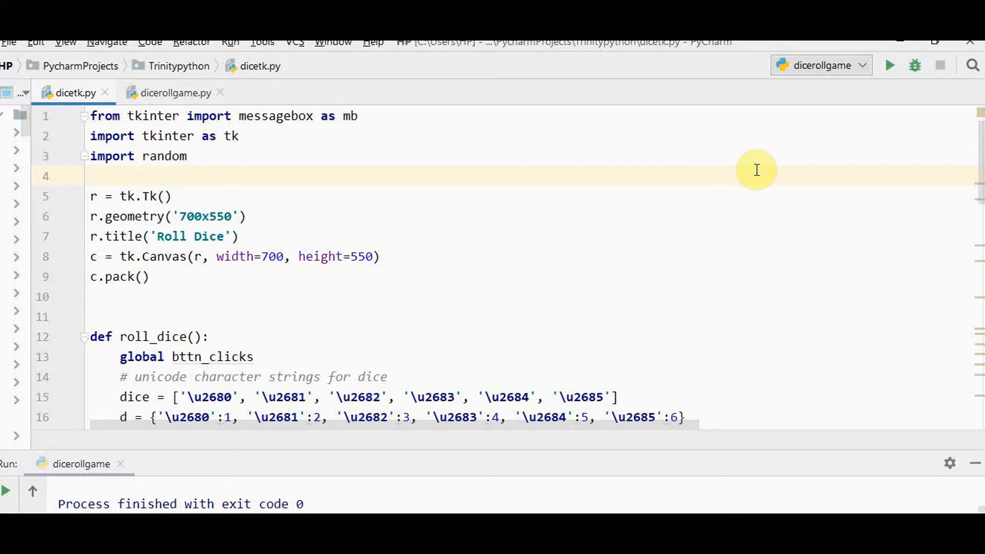
{"action": "left_click", "coordinate": [91, 176]}
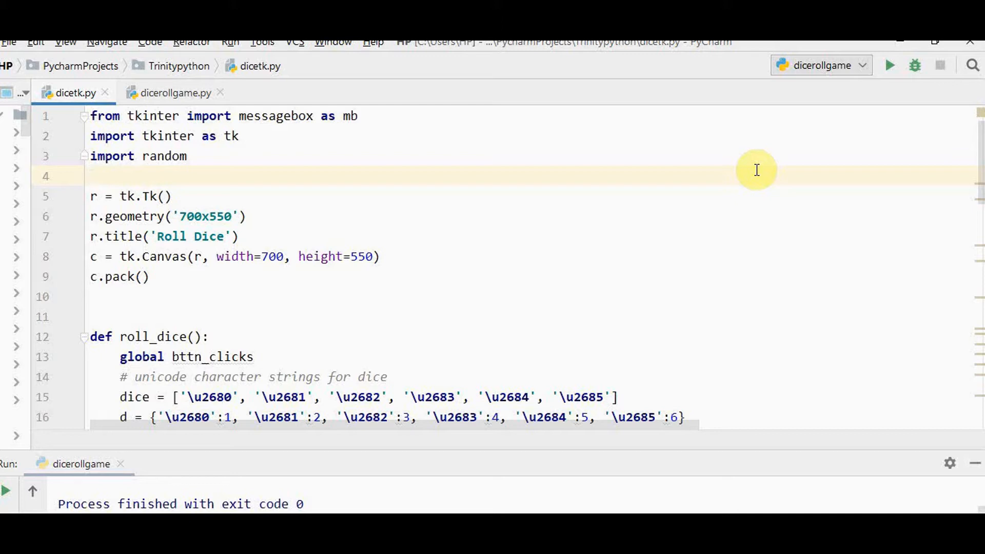
{"action": "mouse_move", "coordinate": [528, 162]}
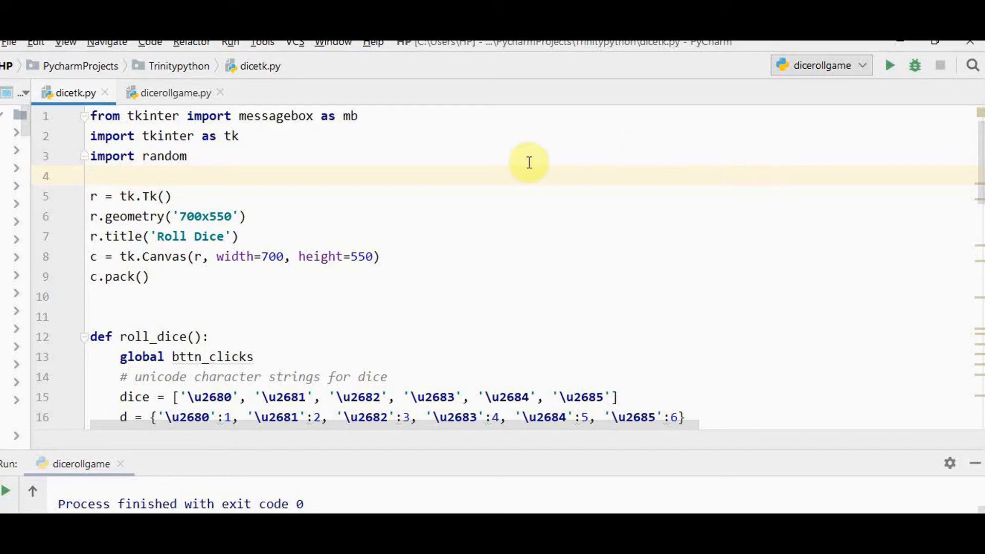
{"action": "mouse_move", "coordinate": [281, 116]}
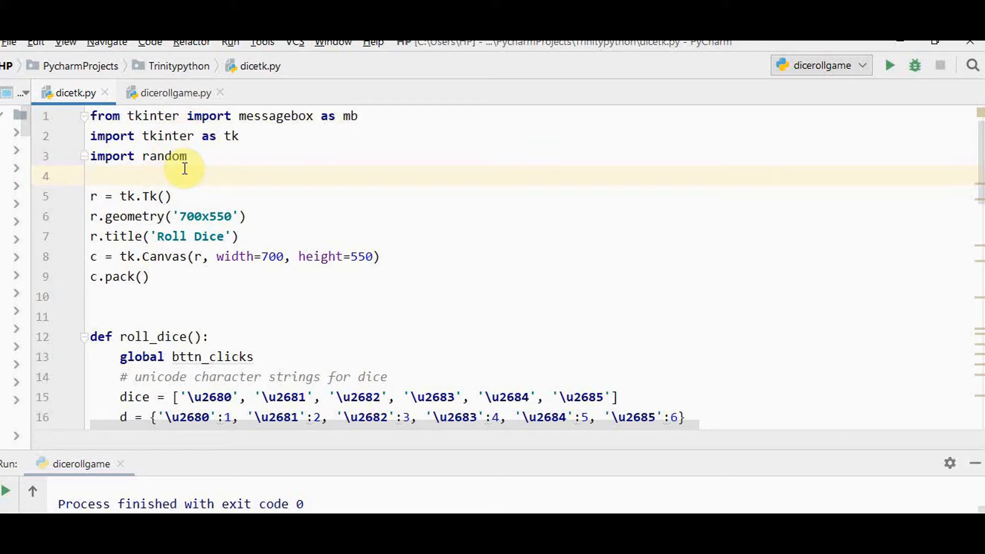
{"action": "left_click", "coordinate": [92, 176]}
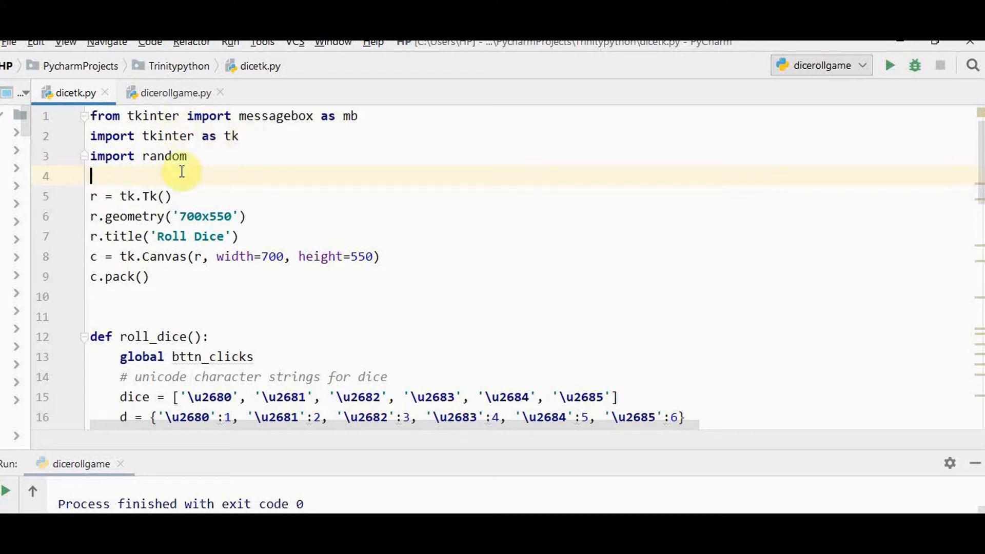
{"action": "mouse_move", "coordinate": [234, 174]}
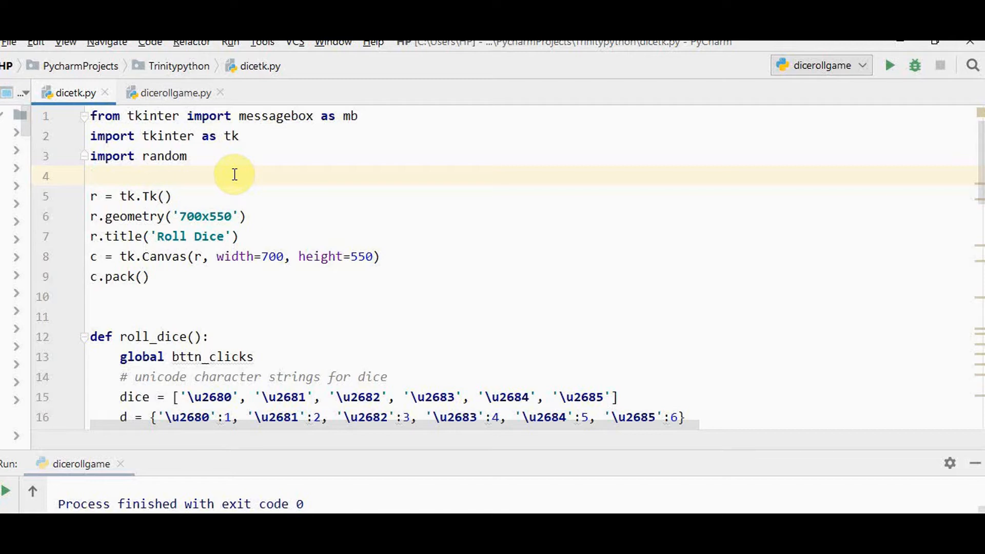
{"action": "mouse_move", "coordinate": [107, 196]}
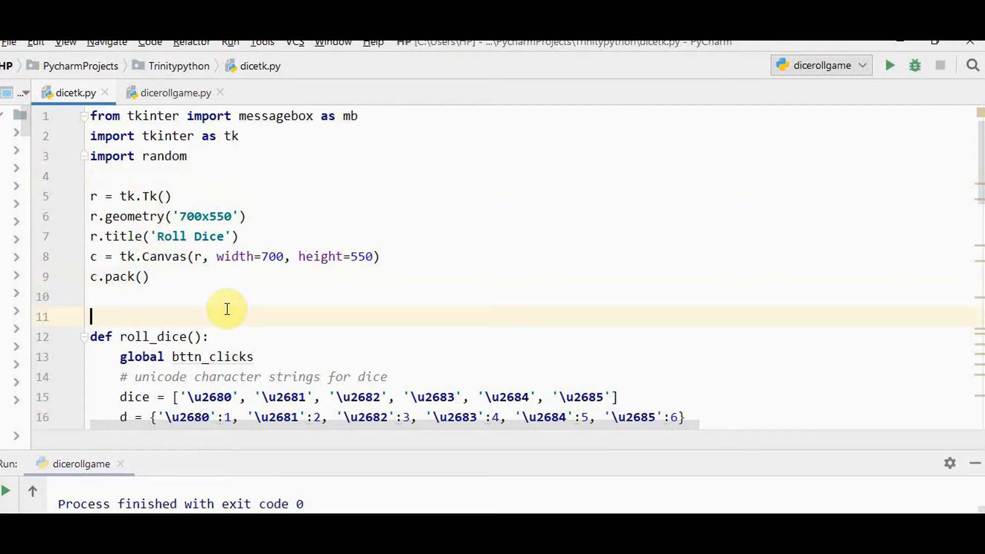
{"action": "mouse_move", "coordinate": [176, 271]}
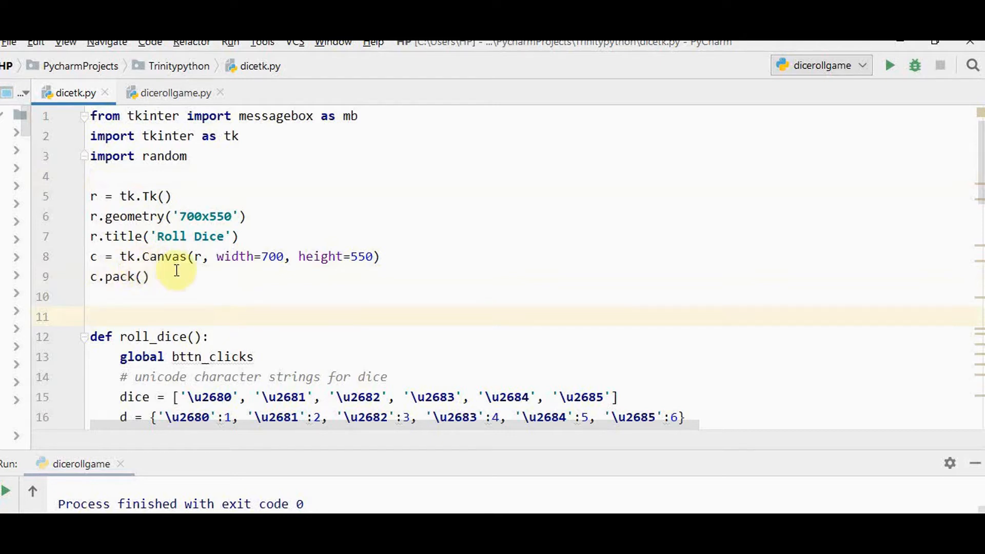
{"action": "mouse_move", "coordinate": [198, 264]}
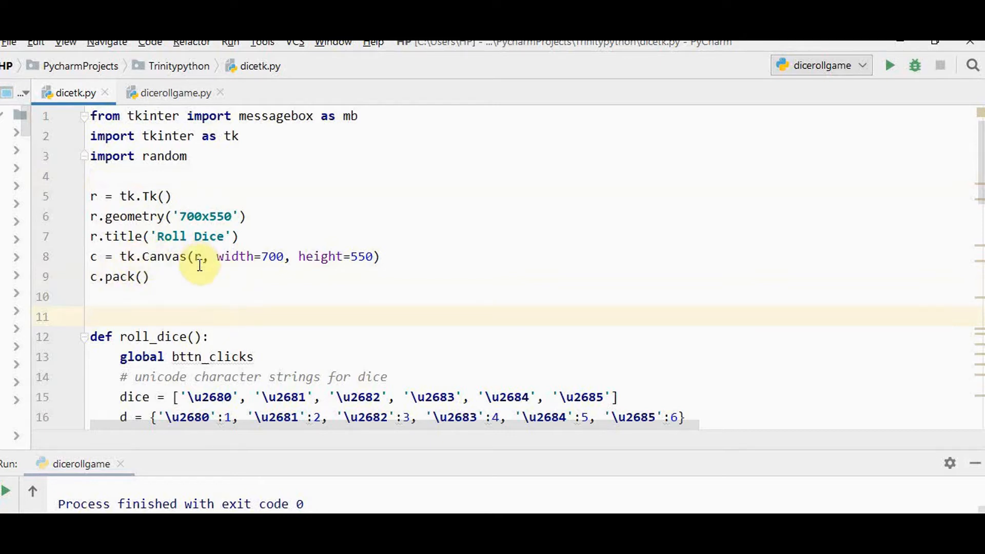
{"action": "mouse_move", "coordinate": [402, 274]}
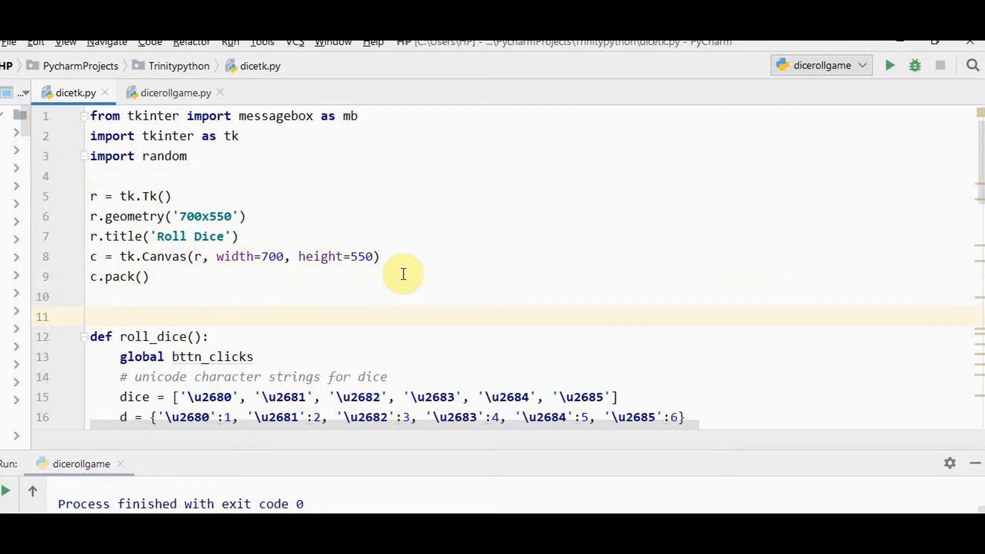
{"action": "mouse_move", "coordinate": [153, 293]}
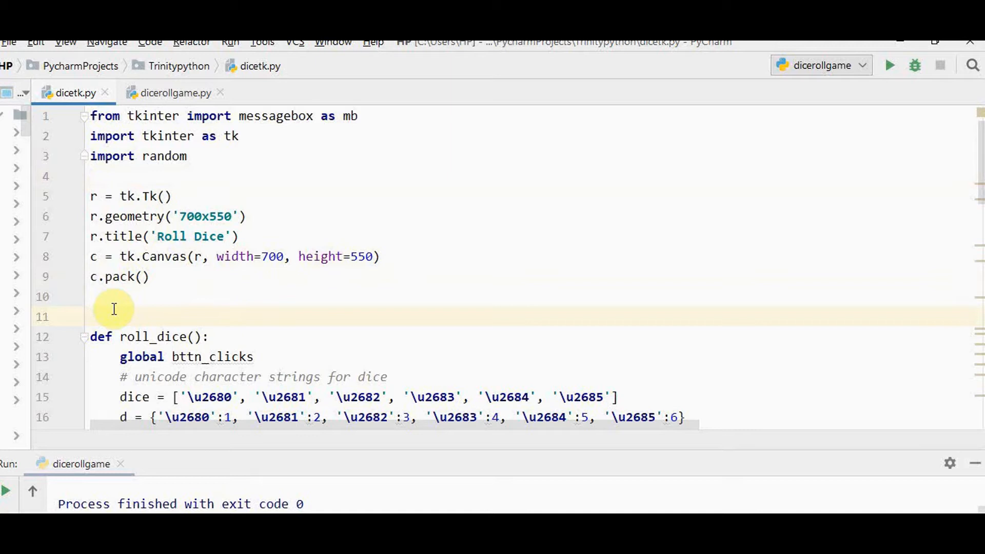
{"action": "scroll", "scroll_direction": "down", "scroll_amount": 3}
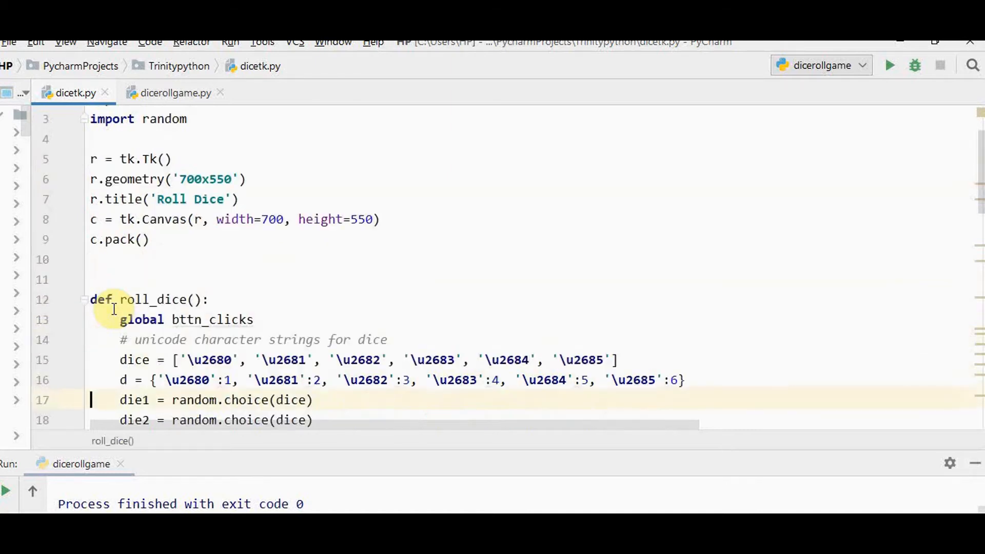
{"action": "scroll", "scroll_direction": "down", "scroll_amount": 3}
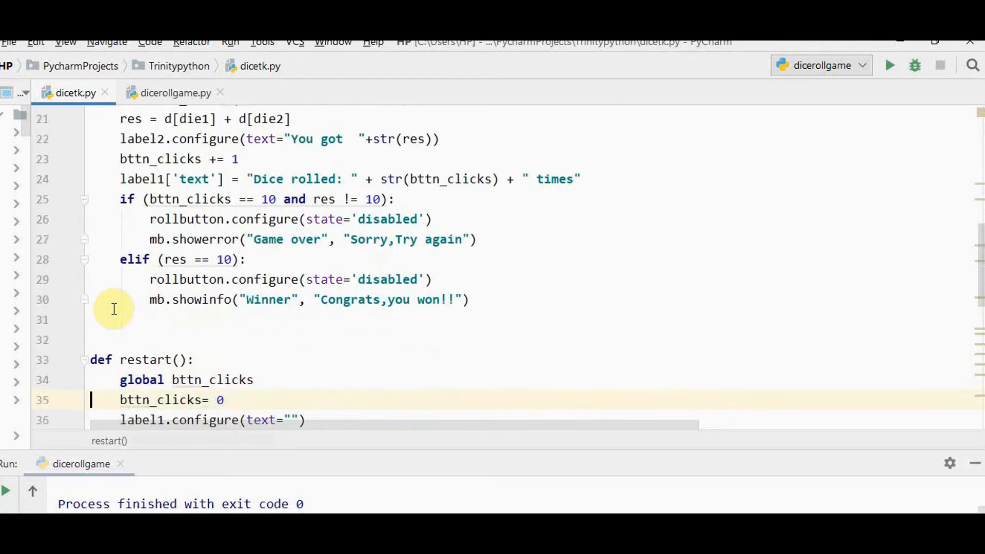
{"action": "scroll", "scroll_direction": "down", "scroll_amount": 3}
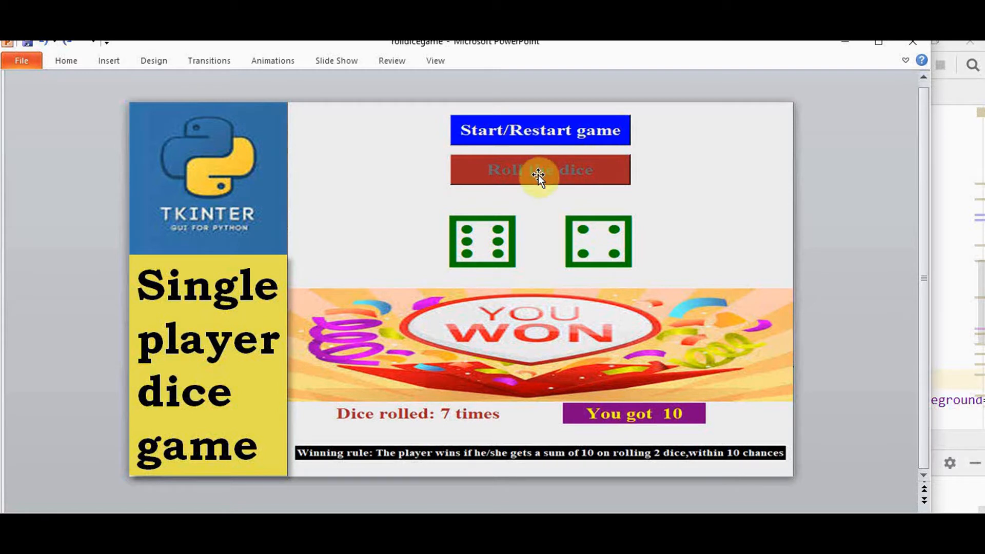
{"action": "mouse_move", "coordinate": [644, 234]}
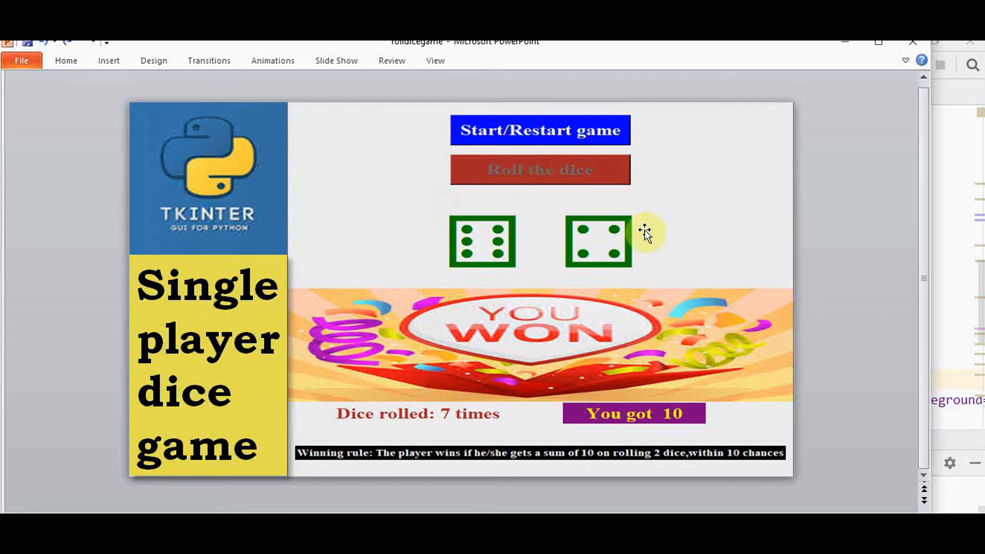
{"action": "mouse_move", "coordinate": [572, 251]}
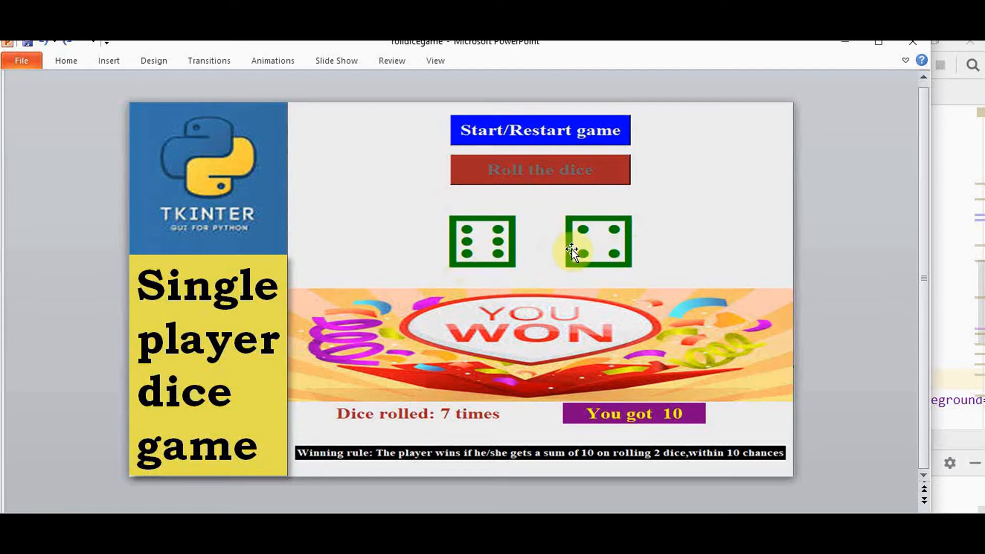
{"action": "mouse_move", "coordinate": [562, 292]}
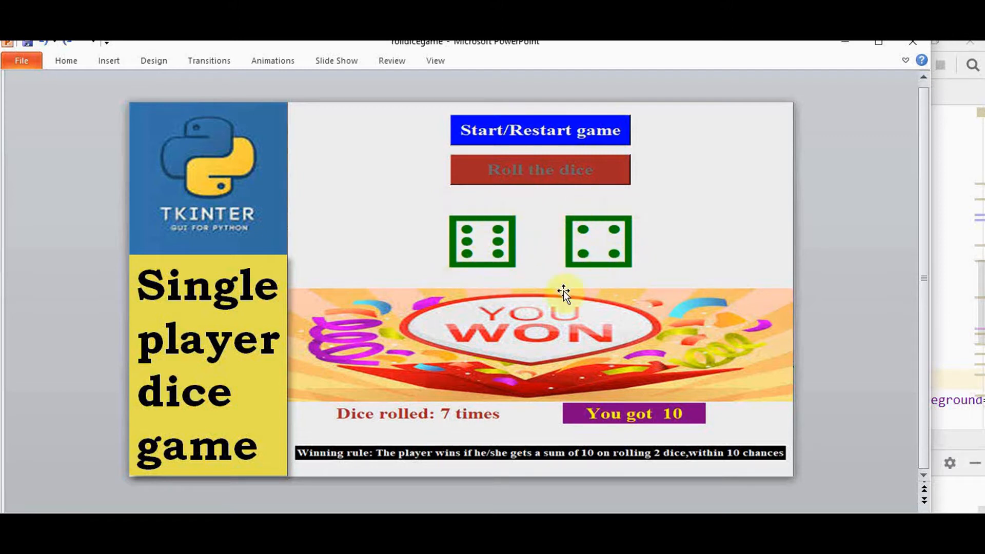
{"action": "mouse_move", "coordinate": [427, 279]}
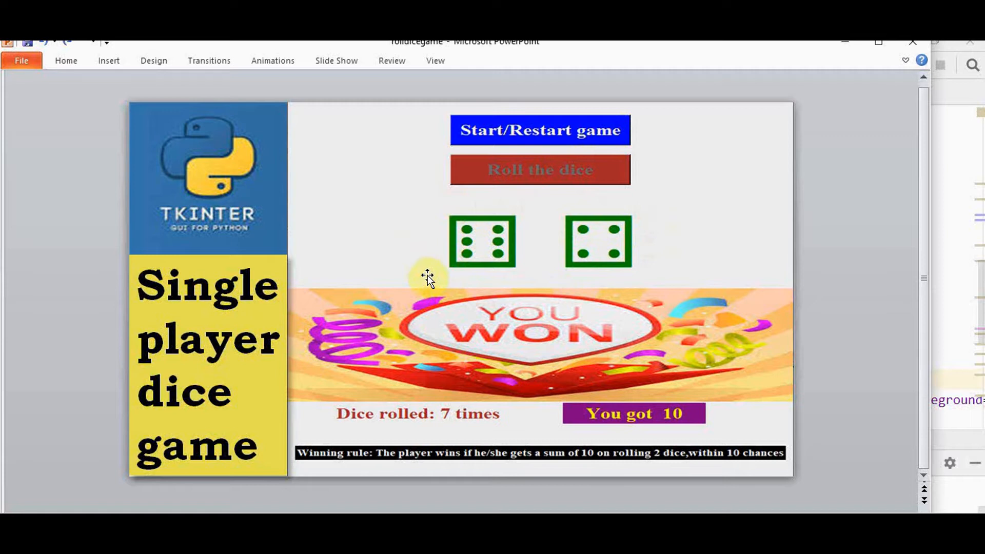
{"action": "mouse_move", "coordinate": [449, 277]}
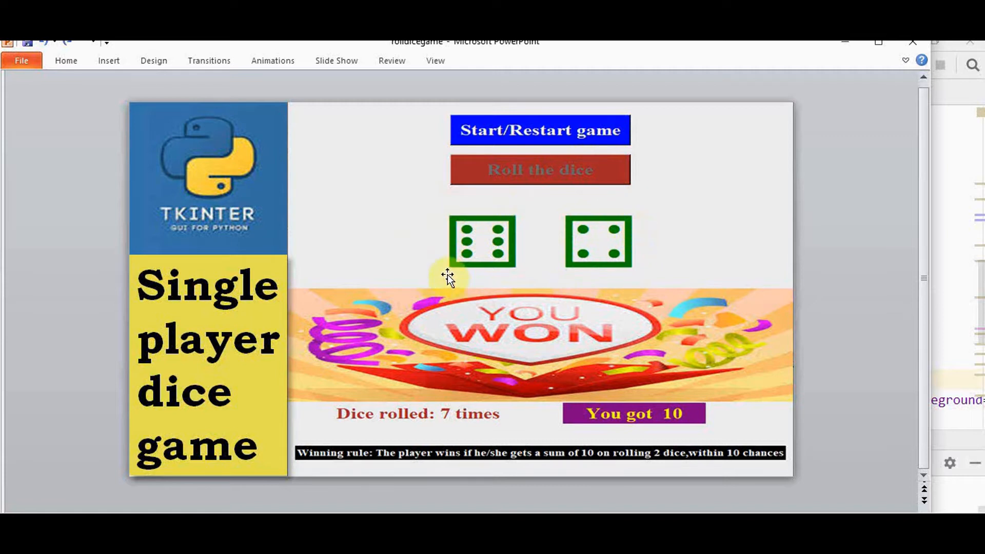
{"action": "mouse_move", "coordinate": [454, 349]}
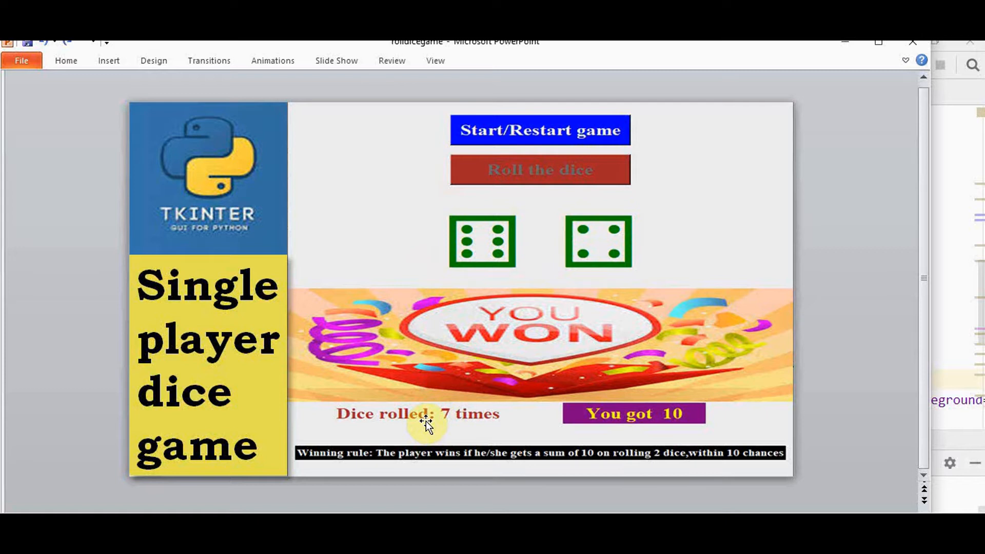
{"action": "mouse_move", "coordinate": [619, 421]}
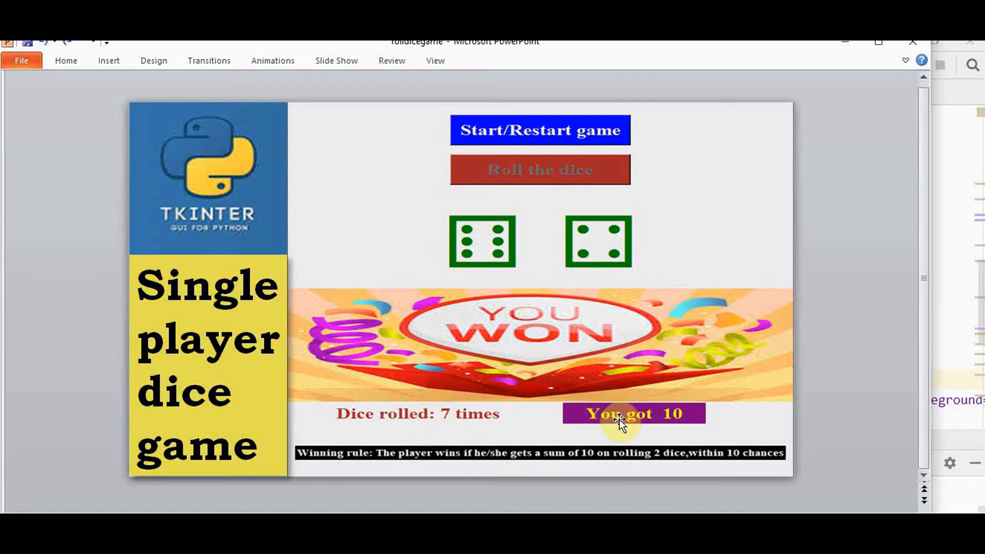
{"action": "mouse_move", "coordinate": [539, 437]}
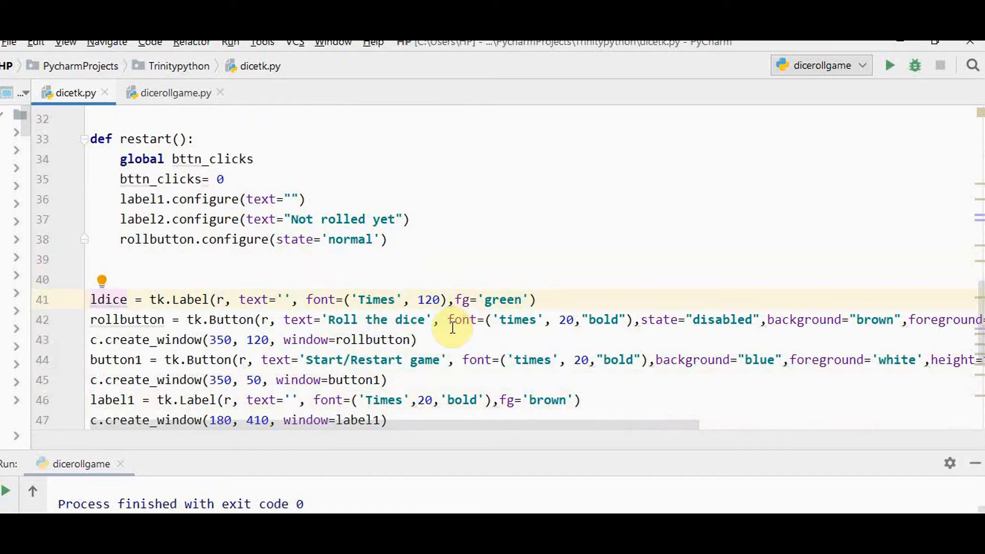
{"action": "mouse_move", "coordinate": [151, 349]}
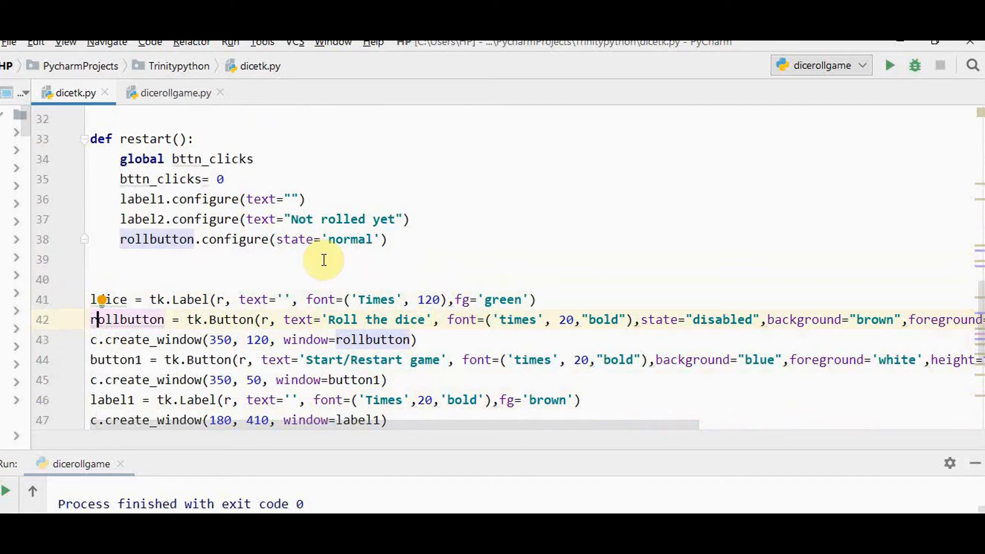
{"action": "mouse_move", "coordinate": [745, 324]}
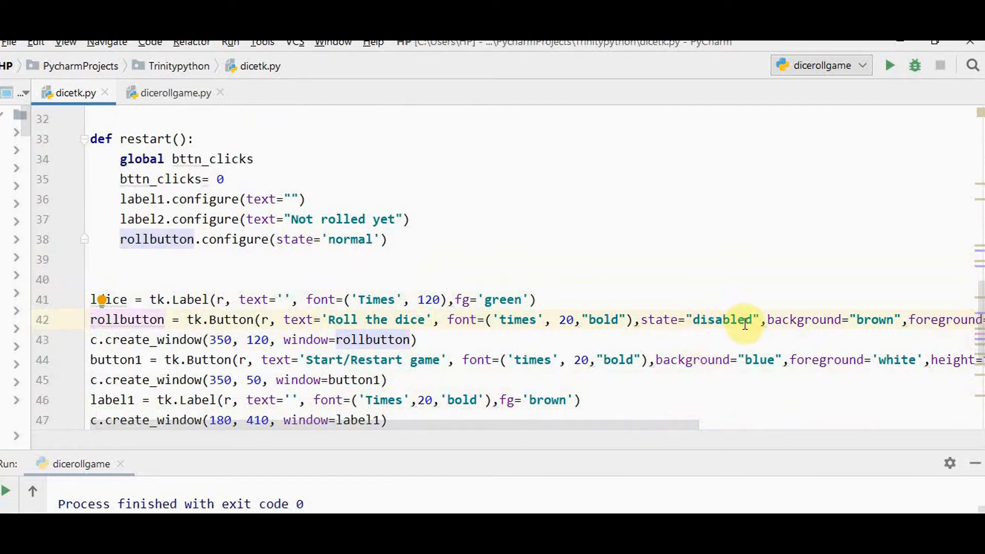
Scroll dicetk.py sideways to read the roll and restart Button arguments.
{"action": "scroll", "scroll_direction": "right", "scroll_amount": 3}
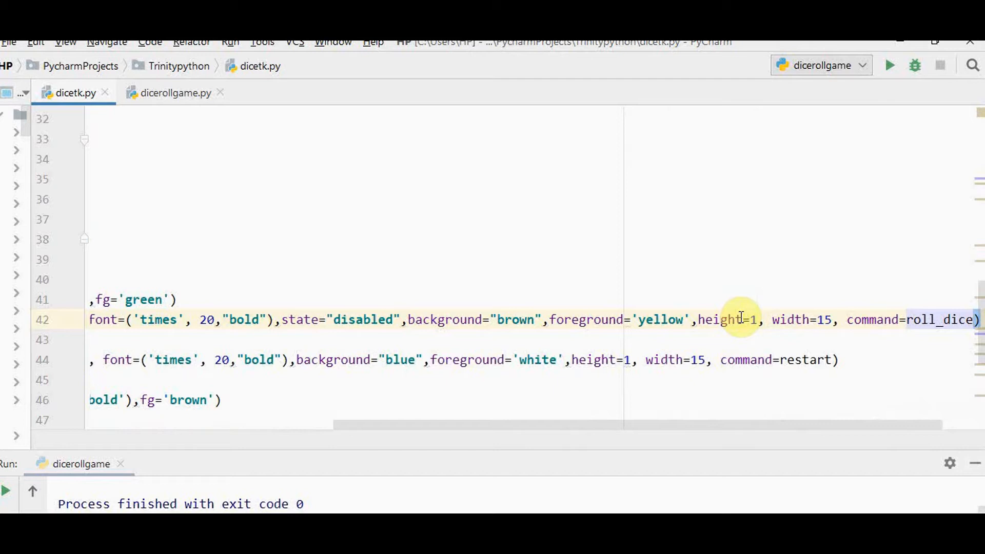
{"action": "scroll", "scroll_direction": "right", "scroll_amount": 3}
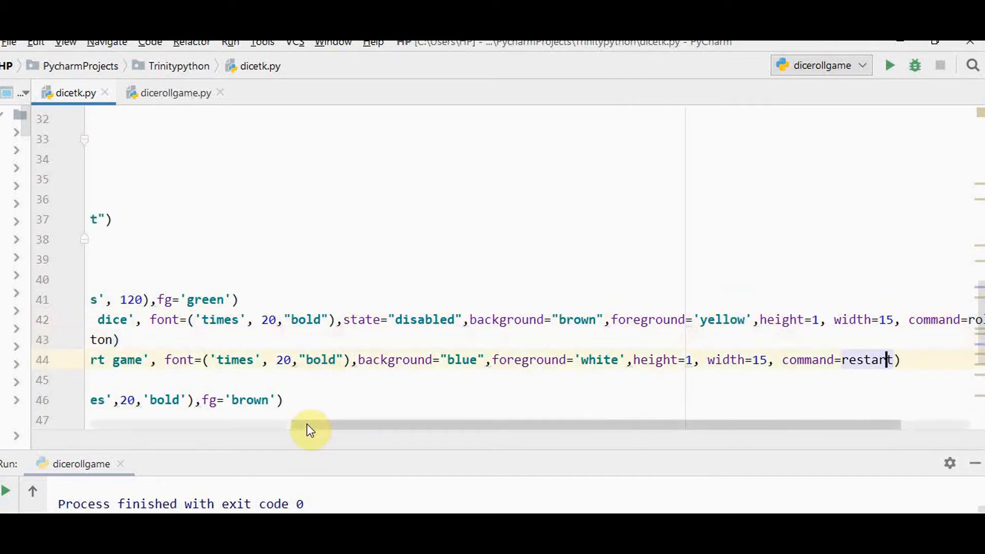
{"action": "scroll", "scroll_direction": "left", "scroll_amount": 3}
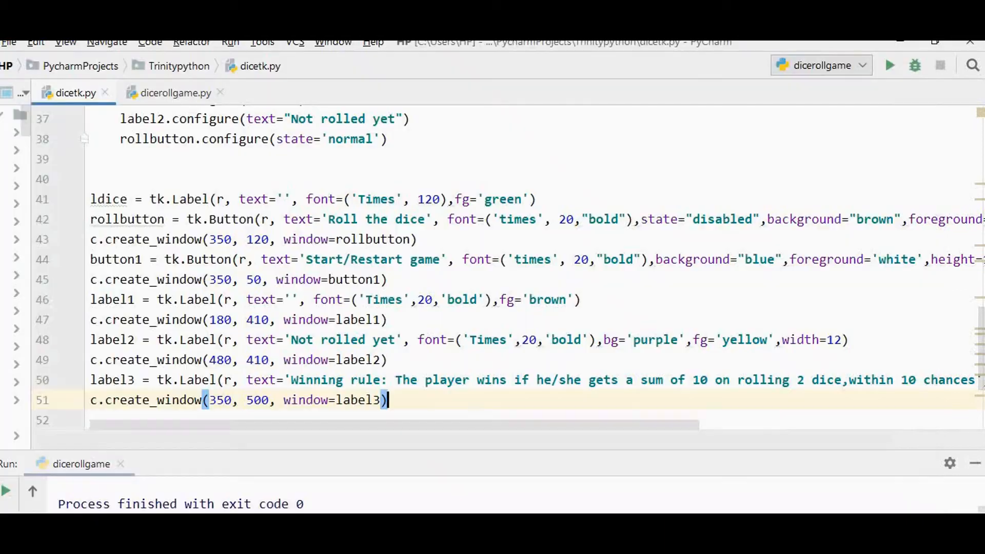
{"action": "mouse_move", "coordinate": [217, 360]}
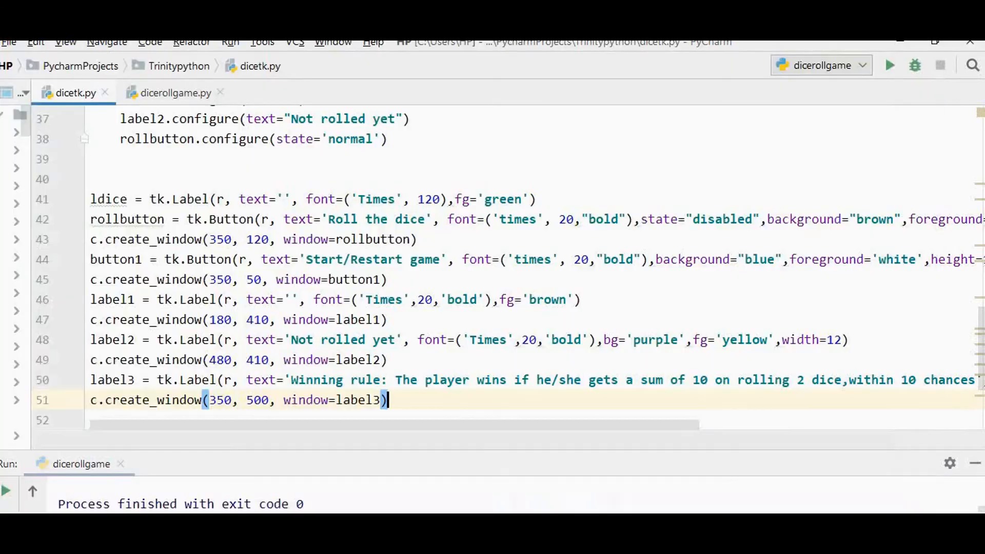
{"action": "mouse_move", "coordinate": [526, 370]}
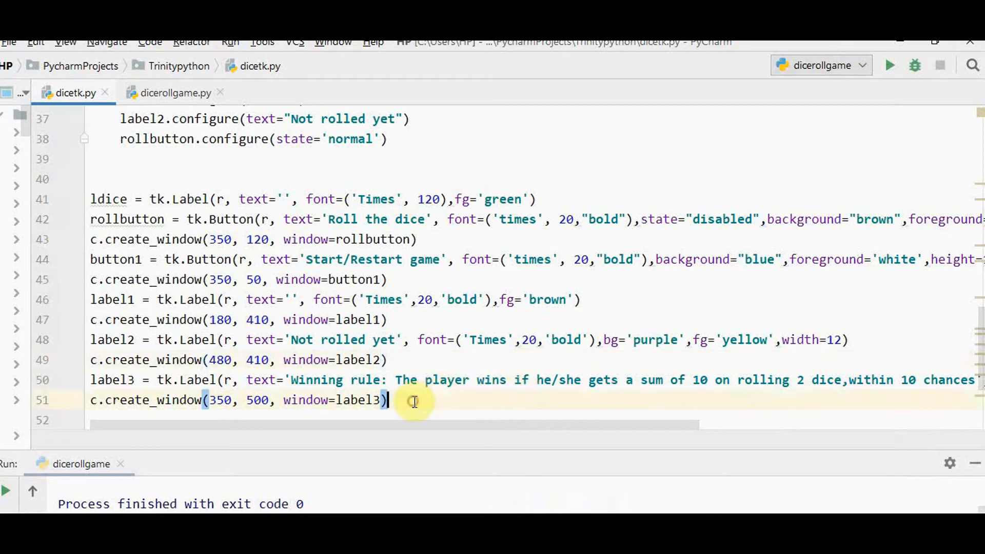
{"action": "mouse_move", "coordinate": [415, 401]}
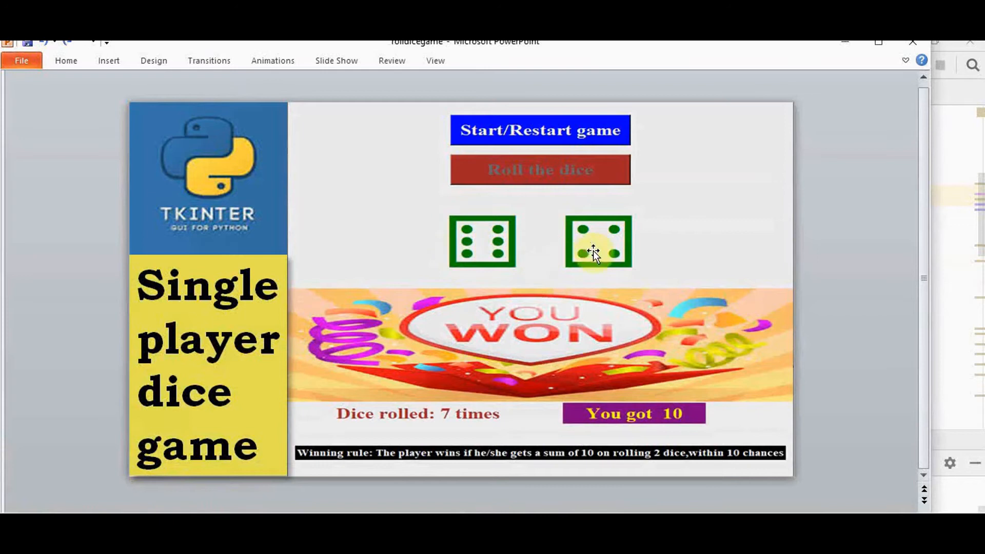
{"action": "mouse_move", "coordinate": [604, 258]}
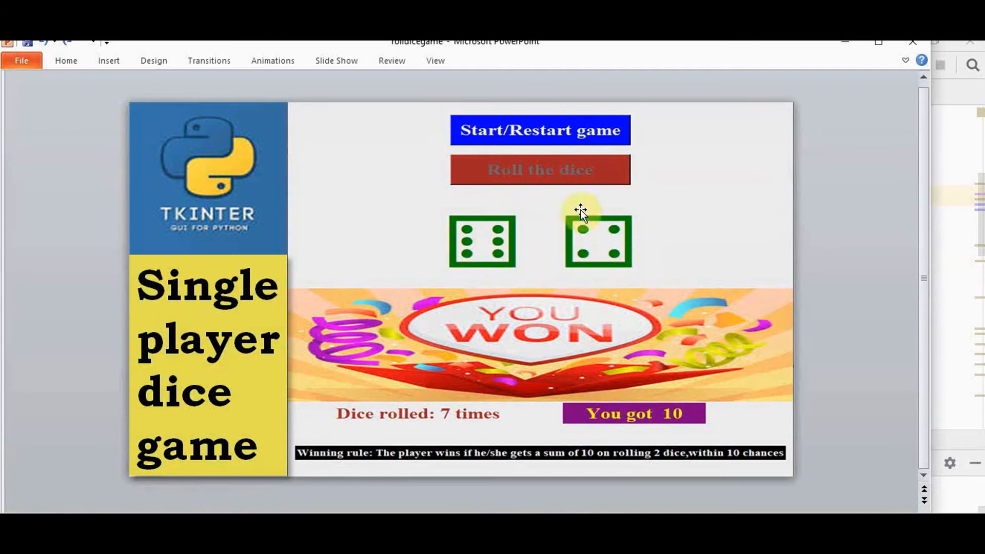
{"action": "mouse_move", "coordinate": [525, 246]}
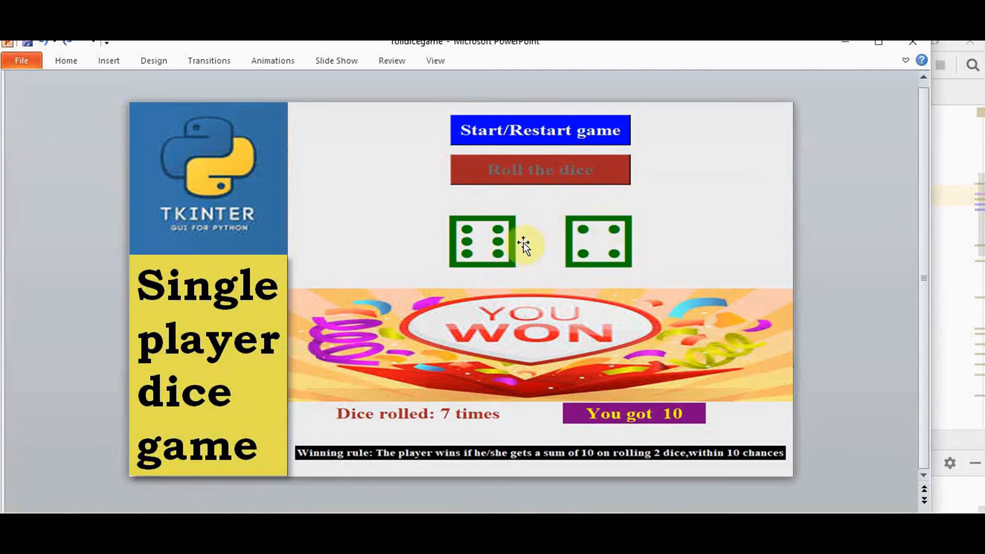
{"action": "mouse_move", "coordinate": [353, 245]}
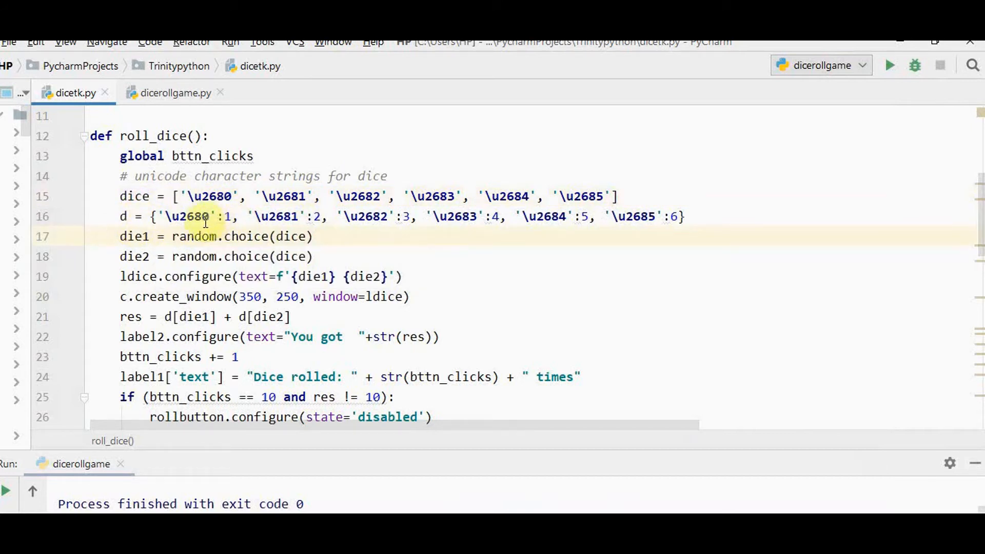
{"action": "mouse_move", "coordinate": [224, 216]}
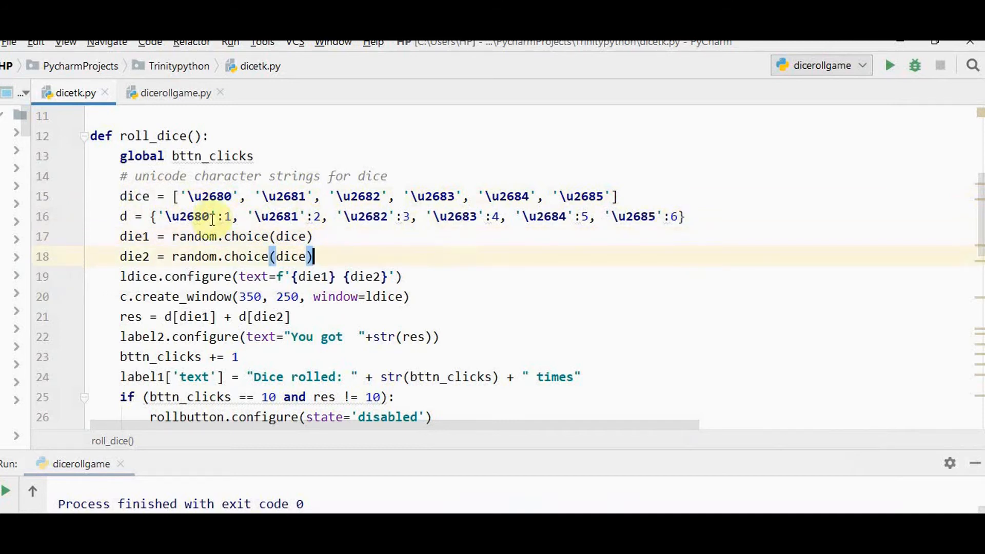
{"action": "mouse_move", "coordinate": [289, 217]}
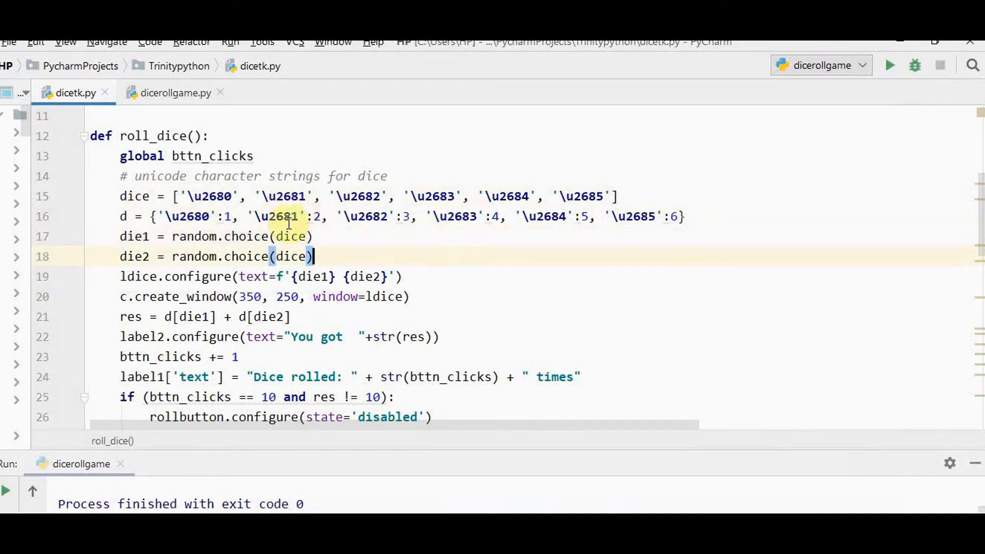
Place the cursor on roll_dice's die1 and die2 random-face lines in dicetk.py.
{"action": "left_click", "coordinate": [120, 236]}
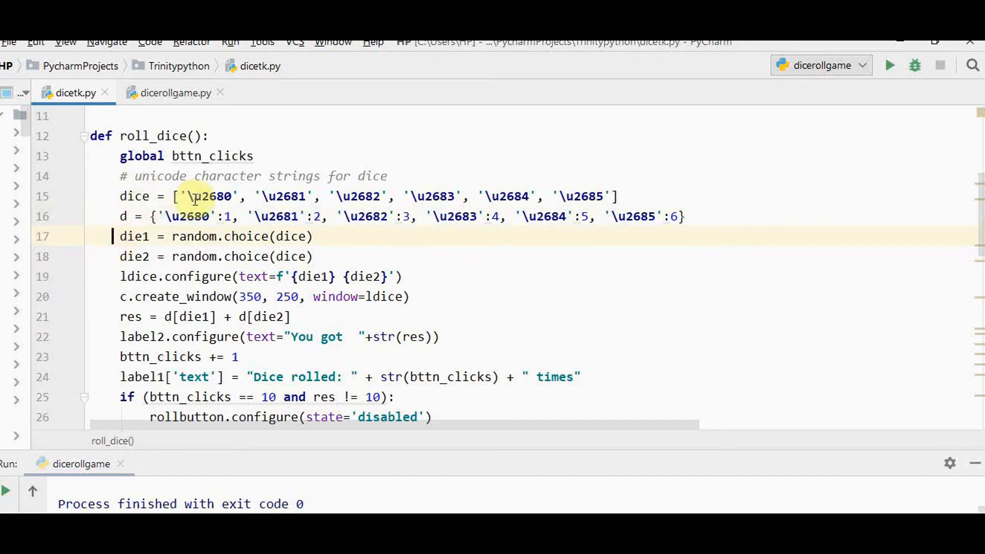
{"action": "mouse_move", "coordinate": [235, 236]}
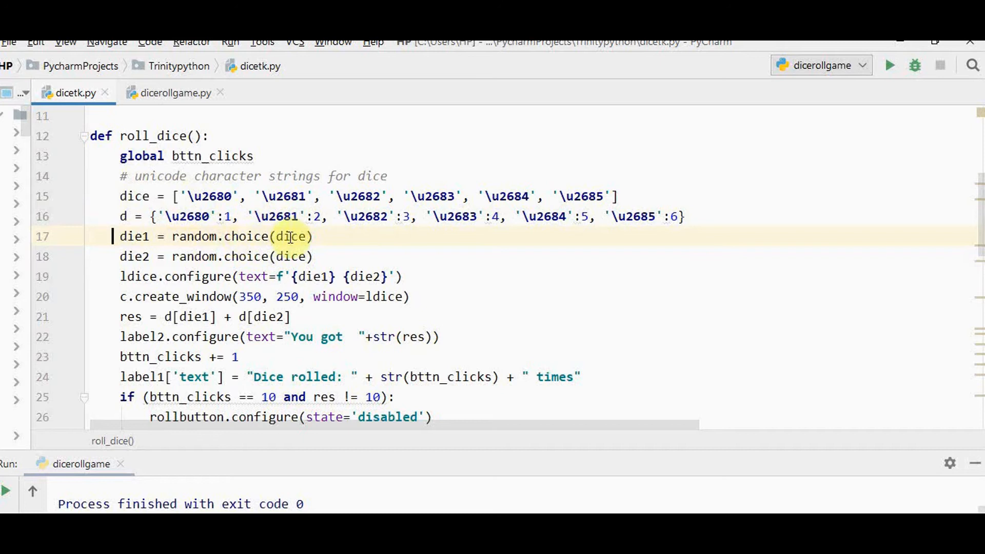
{"action": "mouse_move", "coordinate": [291, 256]}
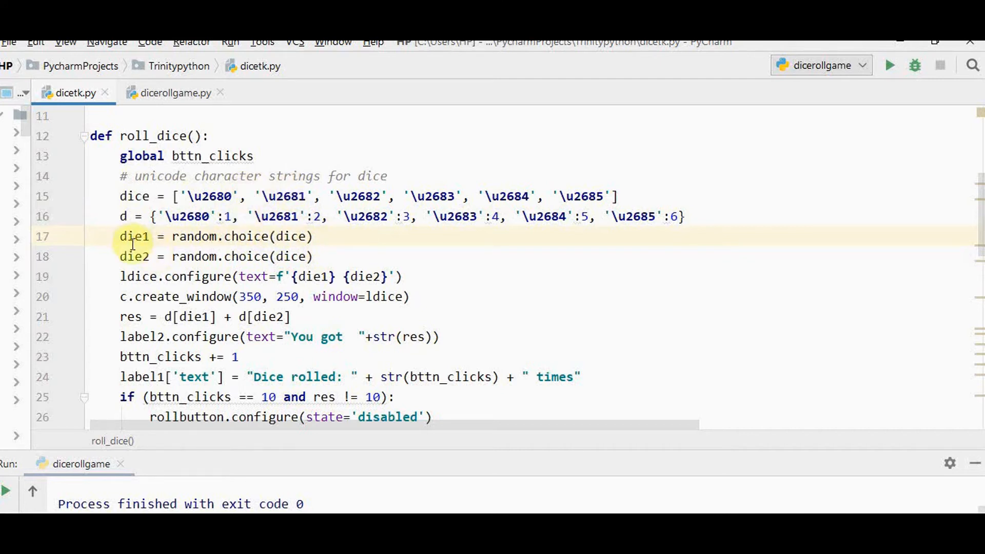
{"action": "mouse_move", "coordinate": [173, 263]}
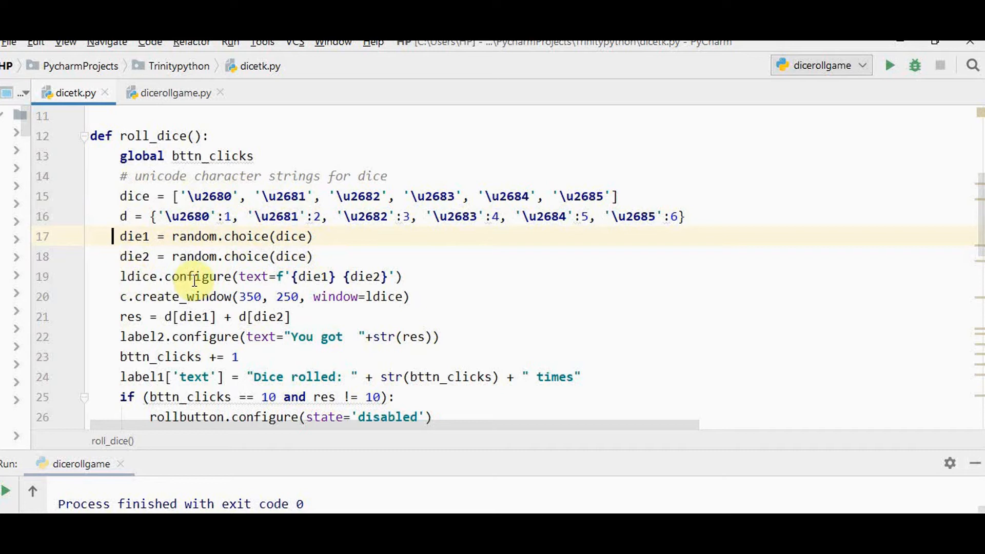
{"action": "mouse_move", "coordinate": [244, 286]}
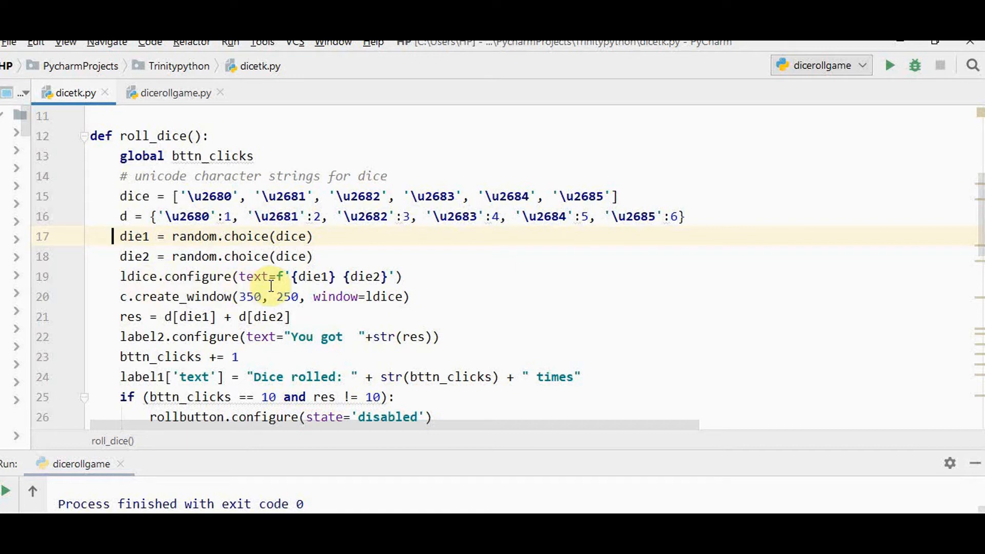
{"action": "mouse_move", "coordinate": [264, 196]}
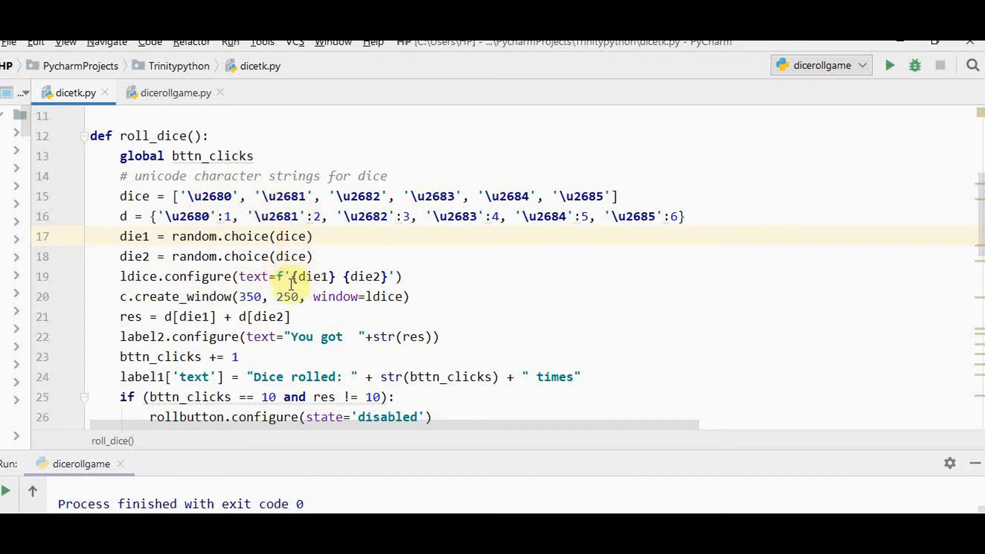
{"action": "mouse_move", "coordinate": [281, 281]}
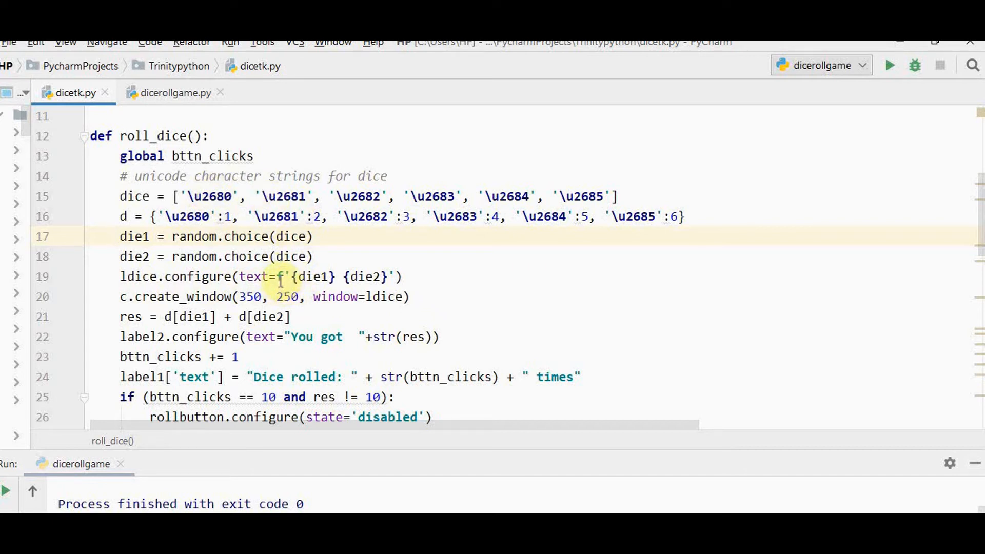
{"action": "mouse_move", "coordinate": [307, 277]}
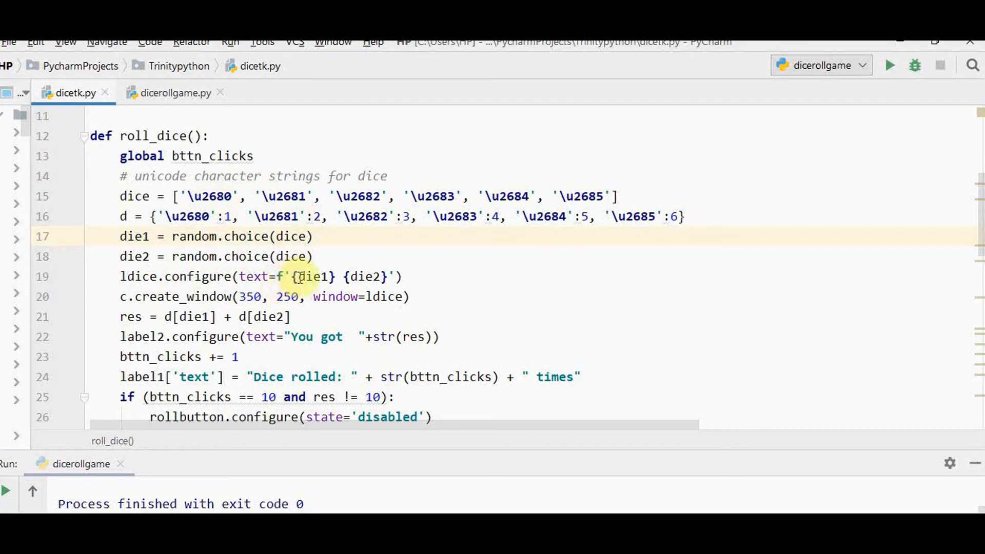
{"action": "mouse_move", "coordinate": [411, 236]}
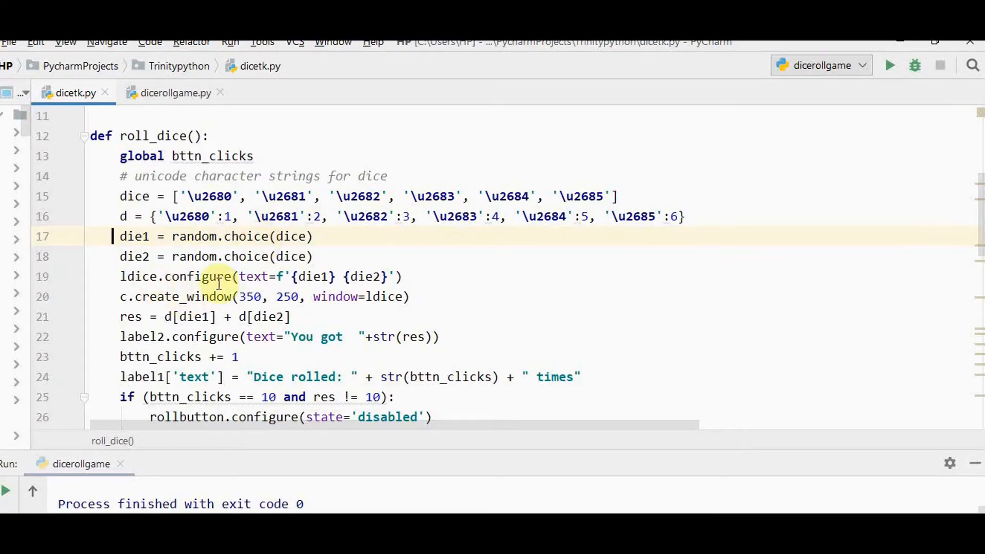
{"action": "mouse_move", "coordinate": [392, 289]}
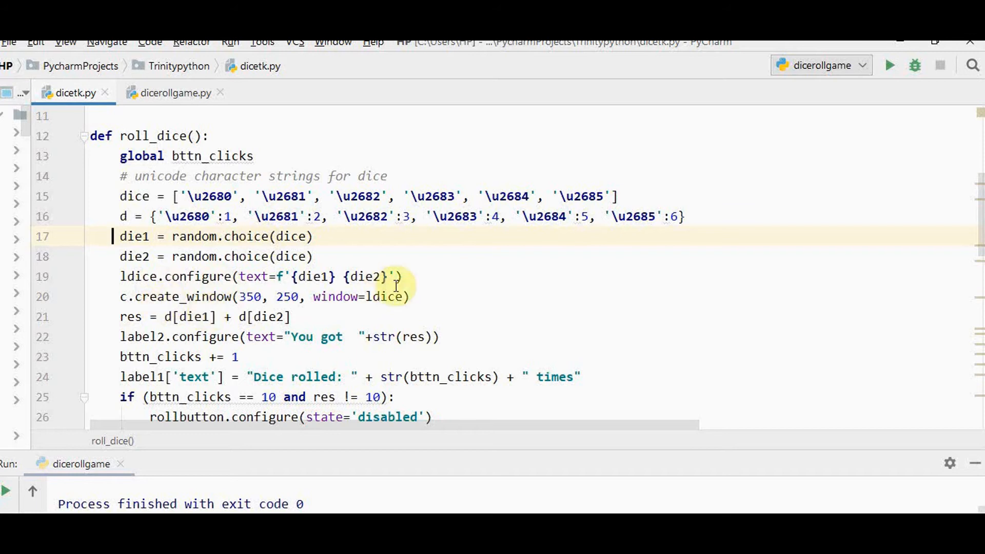
{"action": "mouse_move", "coordinate": [322, 336]}
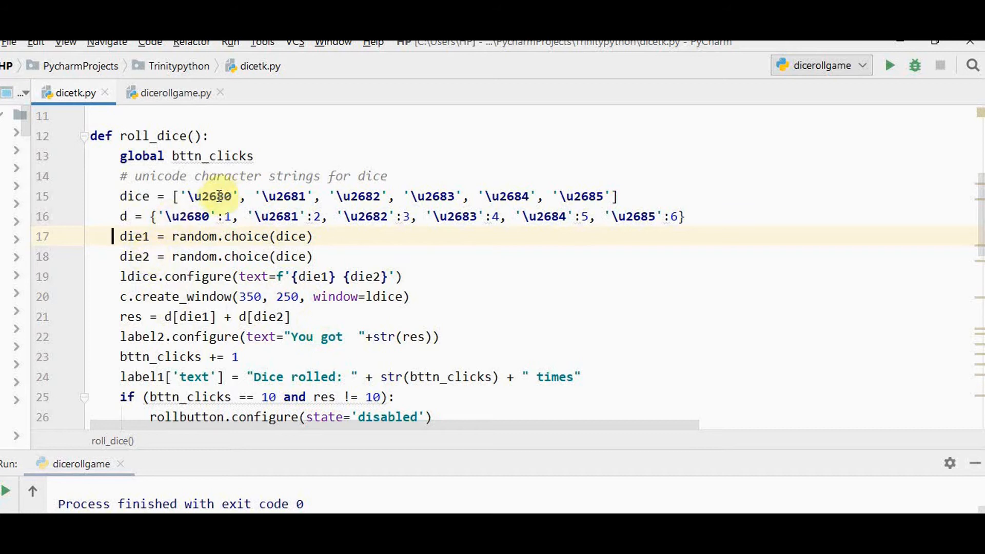
{"action": "mouse_move", "coordinate": [207, 216]}
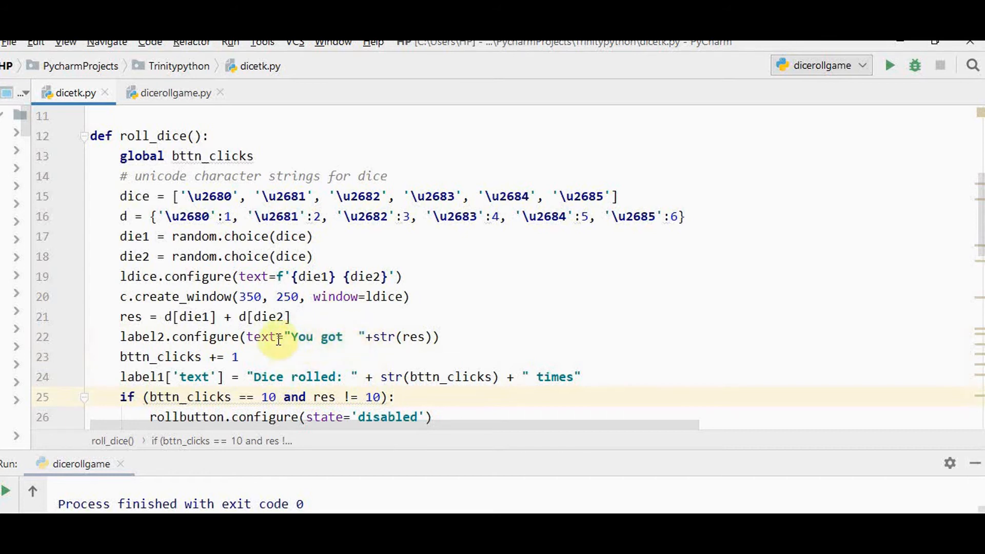
{"action": "mouse_move", "coordinate": [389, 370]}
{"action": "type", "text": "mb.showinfo(\"Winner\", \"Congrats,you won!!\")"}
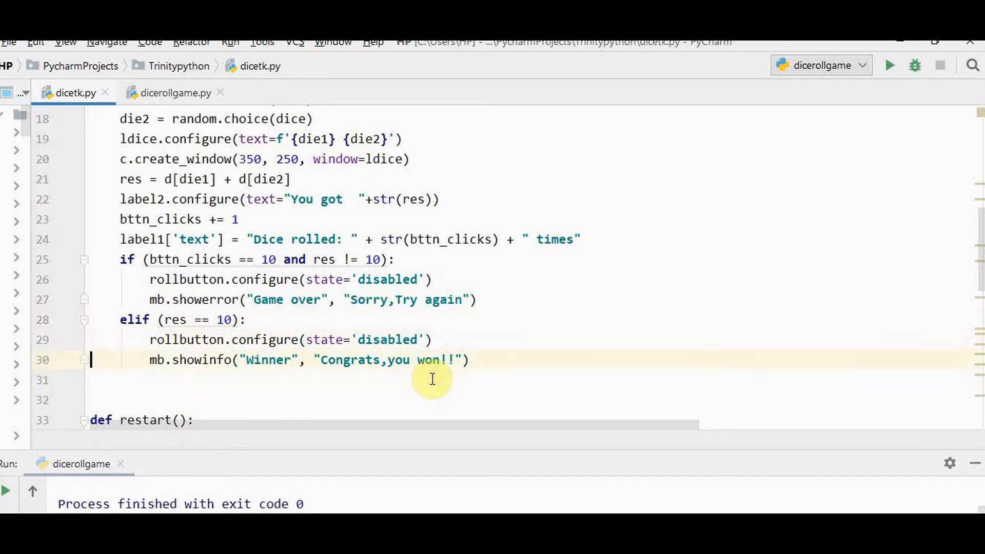
{"action": "scroll", "scroll_direction": "down", "scroll_amount": 3}
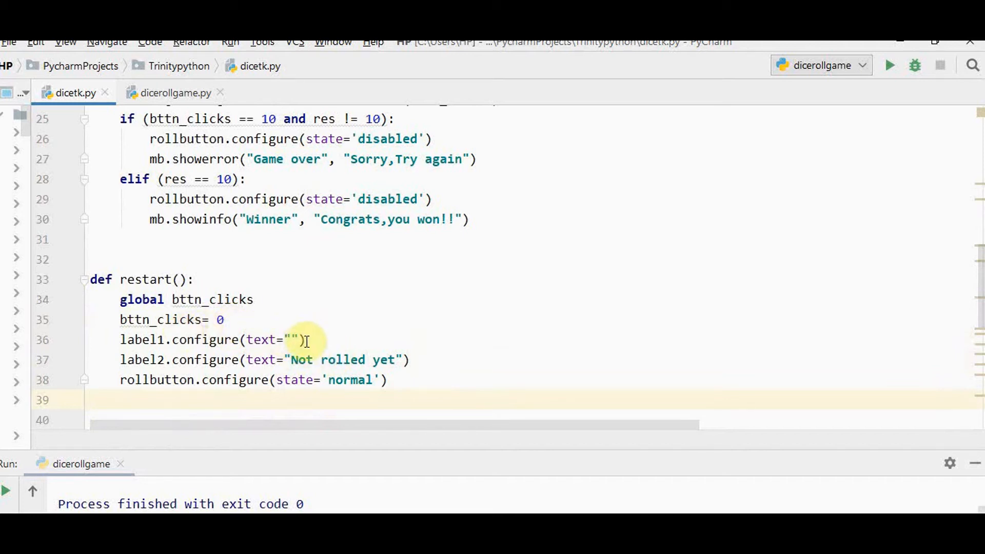
{"action": "mouse_move", "coordinate": [348, 385]}
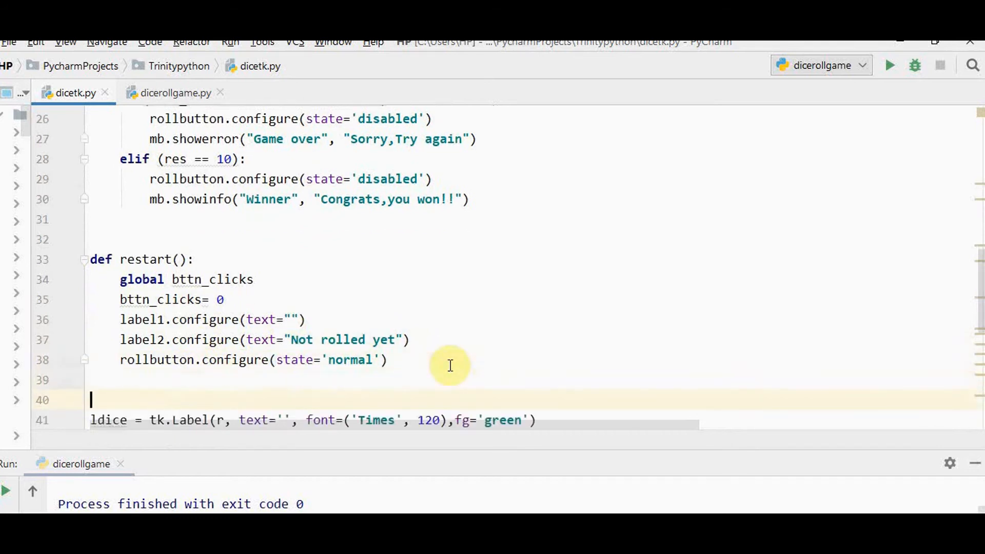
{"action": "scroll", "scroll_direction": "down", "scroll_amount": 3}
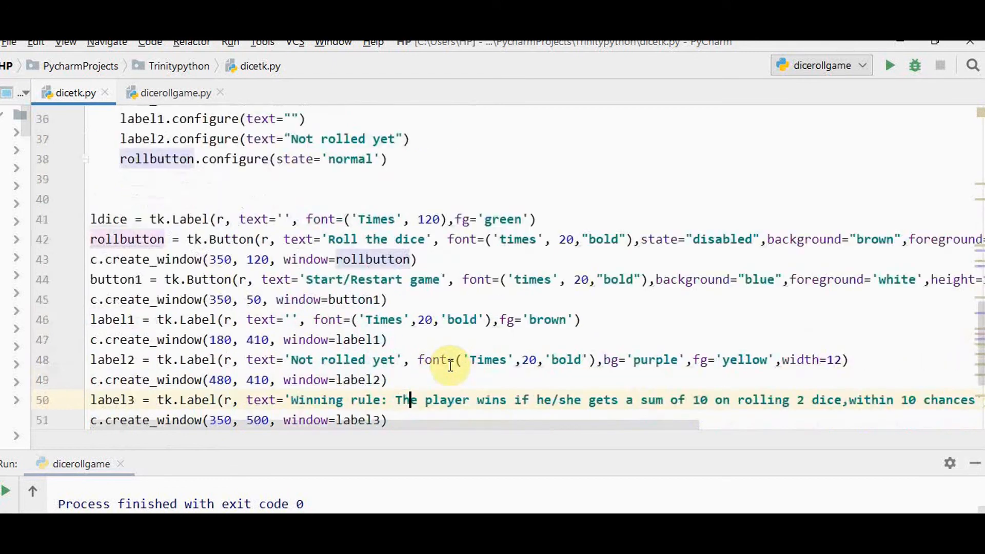
{"action": "scroll", "scroll_direction": "down", "scroll_amount": 3}
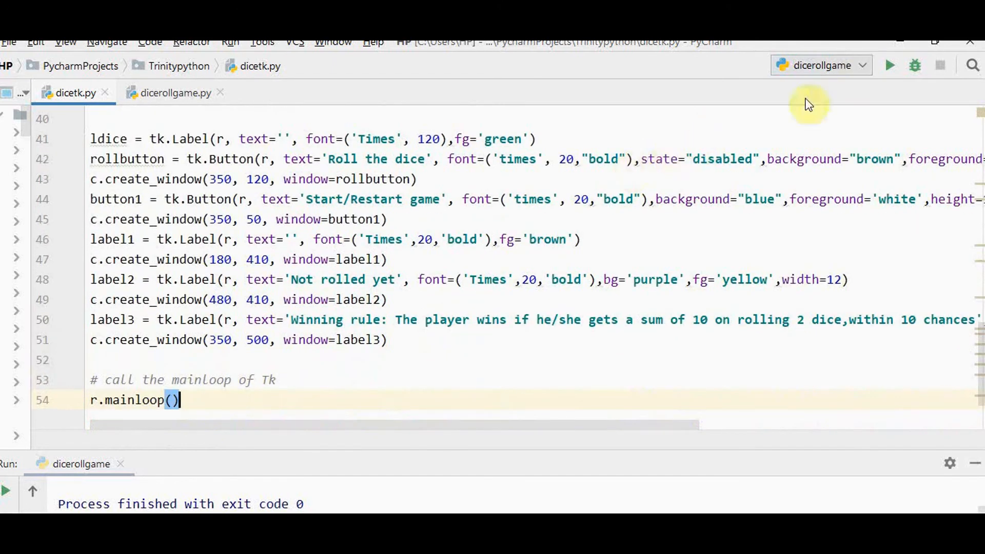
Run dicetk from the run configuration and move the Roll Dice window higher.
{"action": "left_click", "coordinate": [836, 64]}
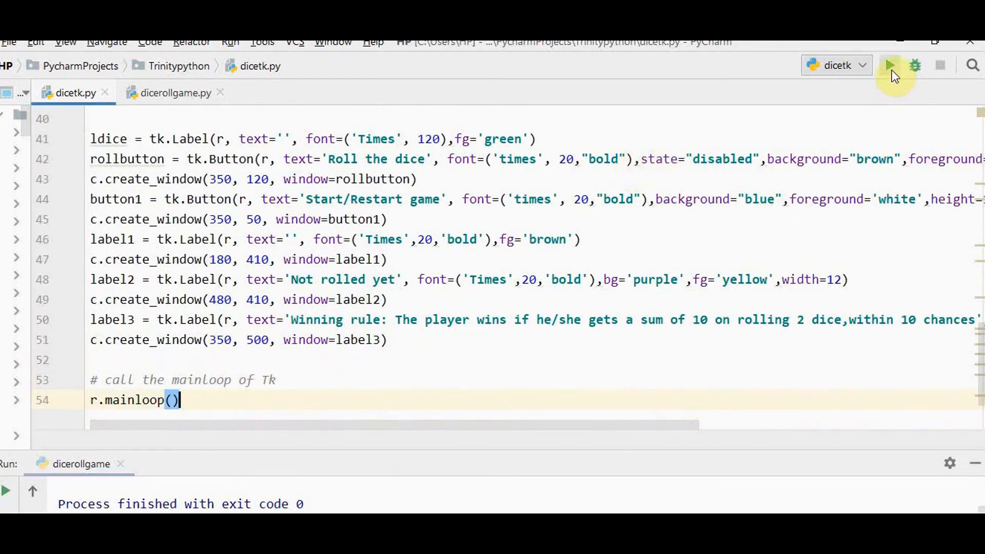
{"action": "left_click", "coordinate": [890, 65]}
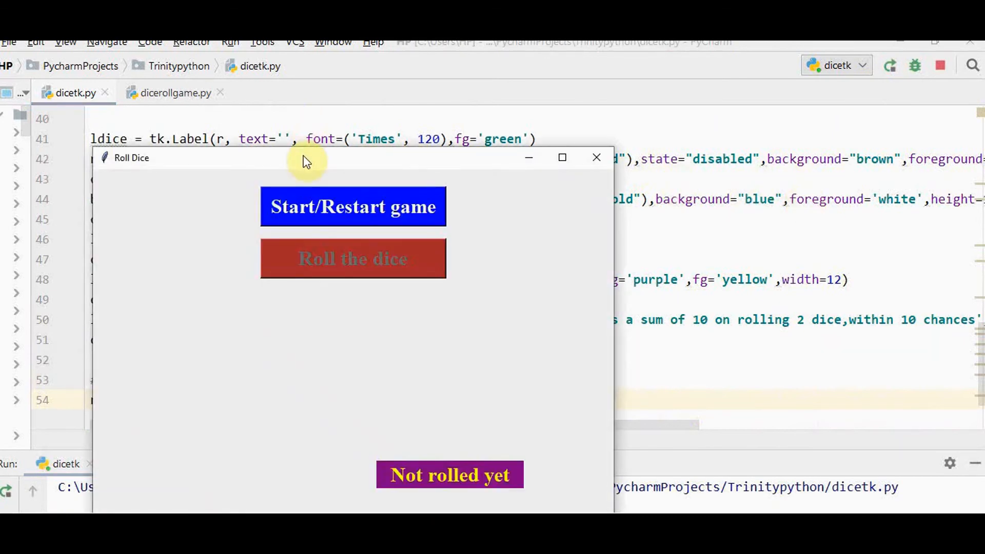
{"action": "left_click_drag", "start_coordinate": [305, 158], "coordinate": [314, 80]}
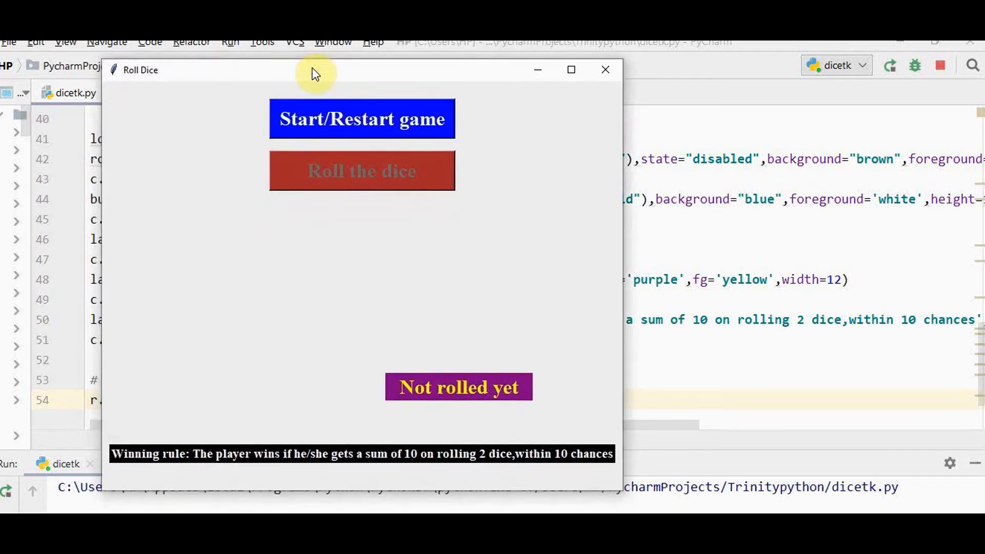
{"action": "mouse_move", "coordinate": [307, 149]}
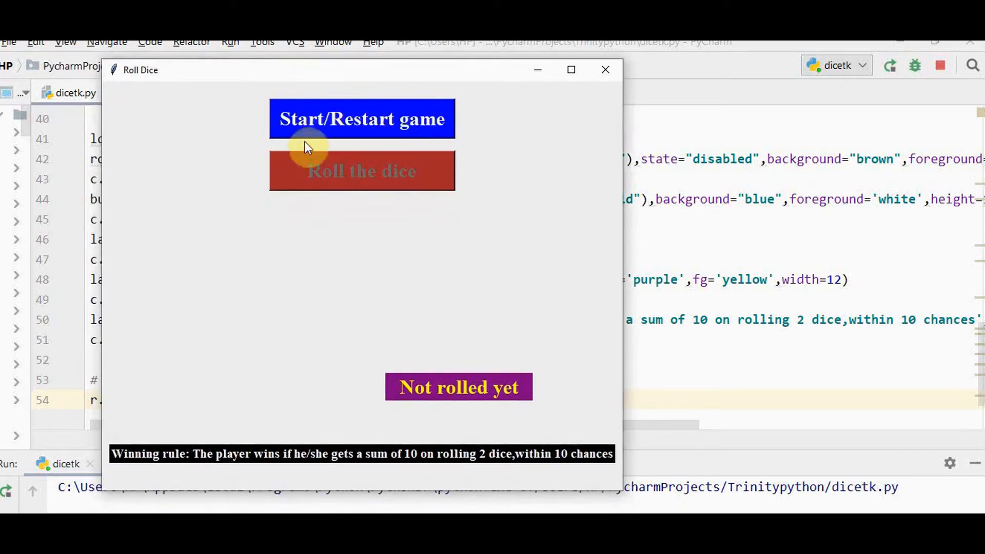
{"action": "mouse_move", "coordinate": [332, 176]}
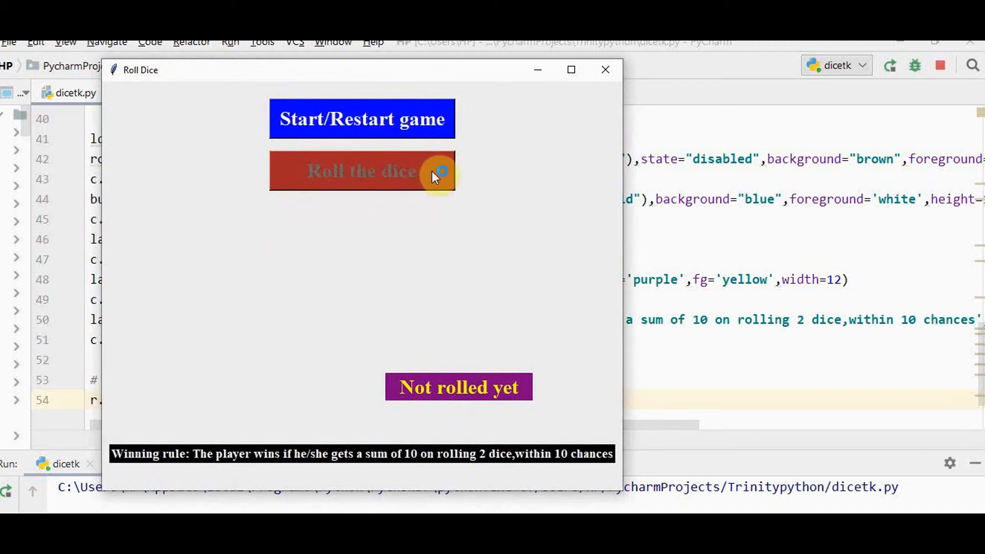
{"action": "mouse_move", "coordinate": [434, 120]}
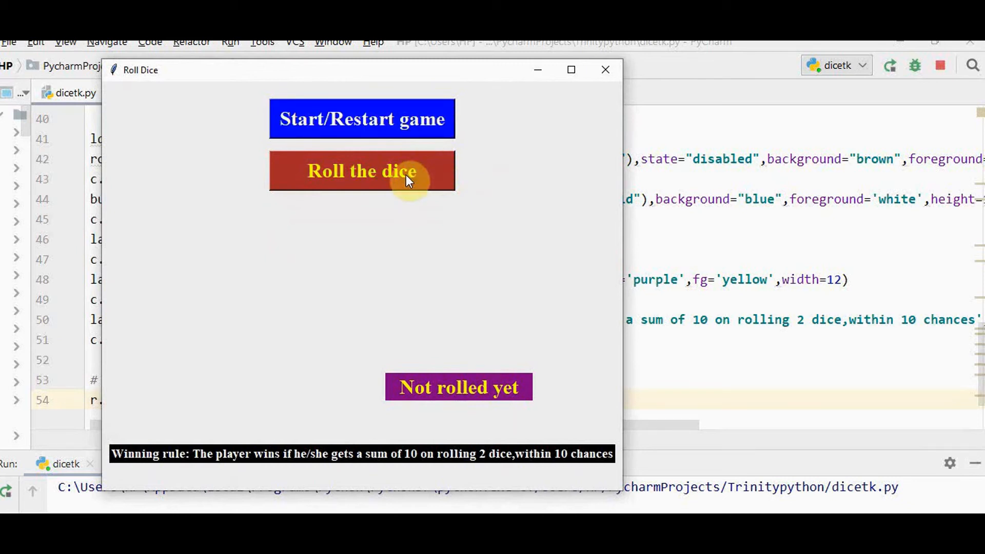
Roll the dice through all ten chances without a 10, reaching the Game over message.
{"action": "left_click", "coordinate": [363, 171]}
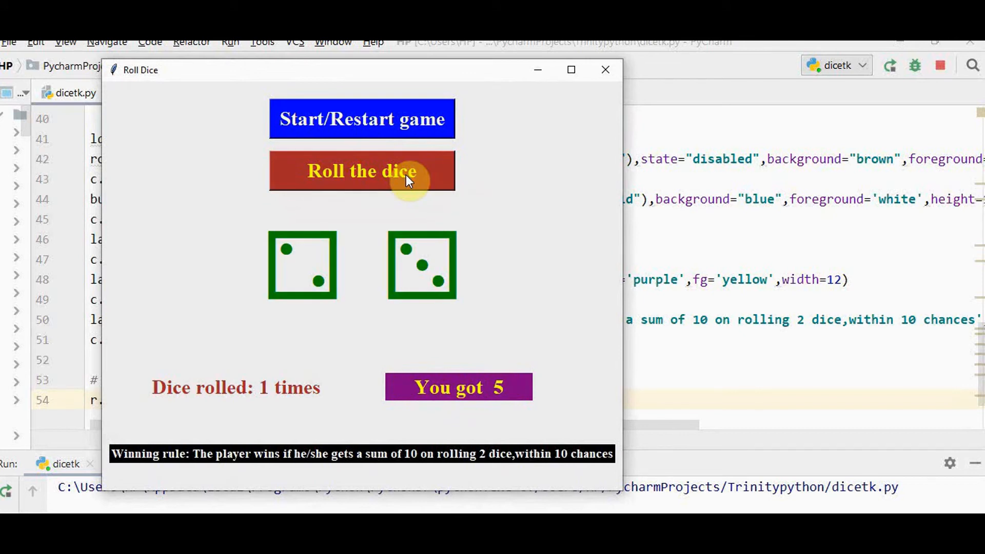
{"action": "mouse_move", "coordinate": [479, 392]}
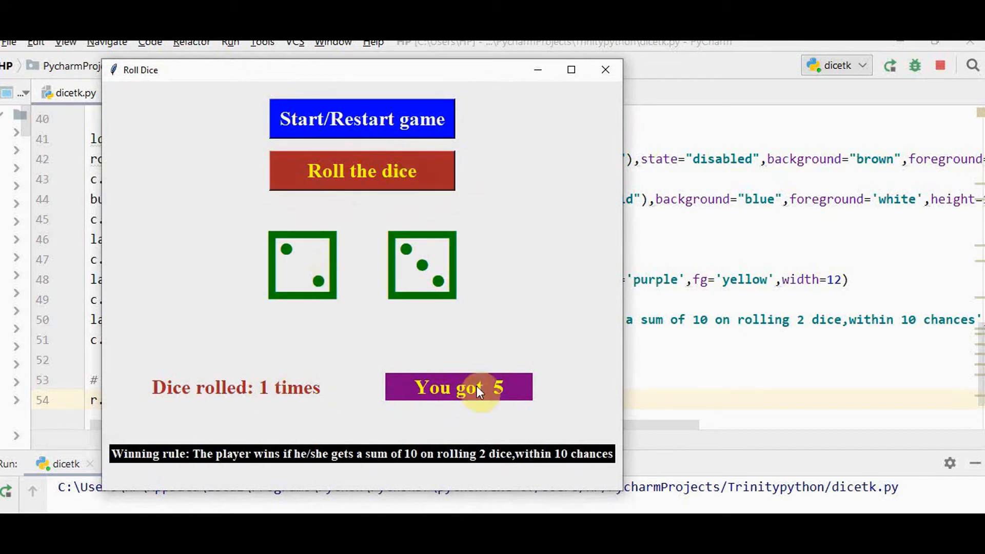
{"action": "left_click", "coordinate": [361, 171]}
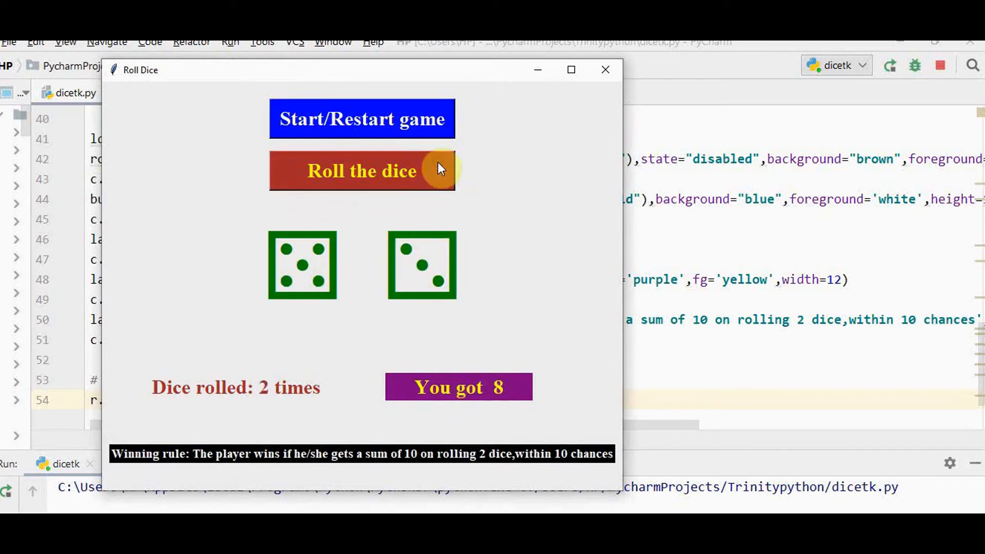
{"action": "left_click", "coordinate": [361, 171]}
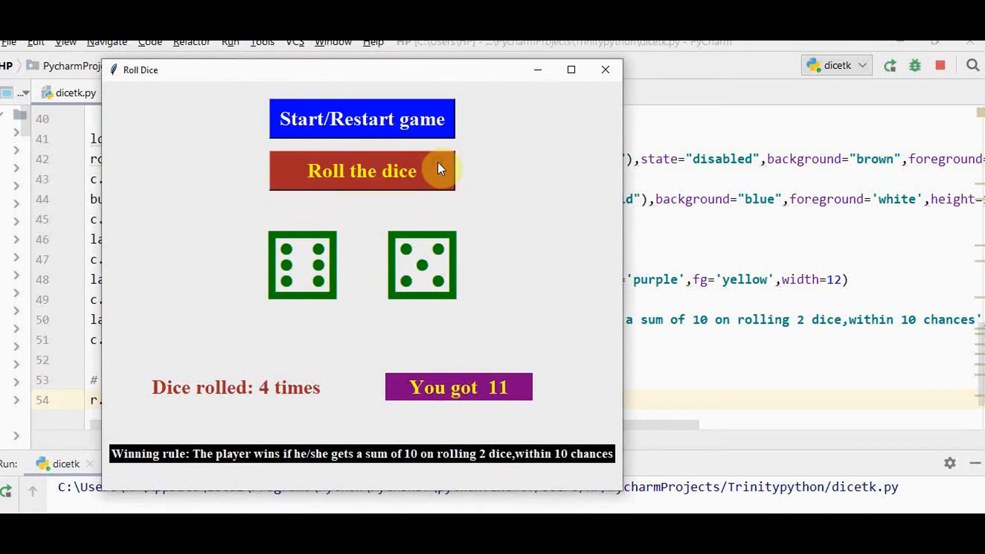
{"action": "left_click", "coordinate": [362, 170]}
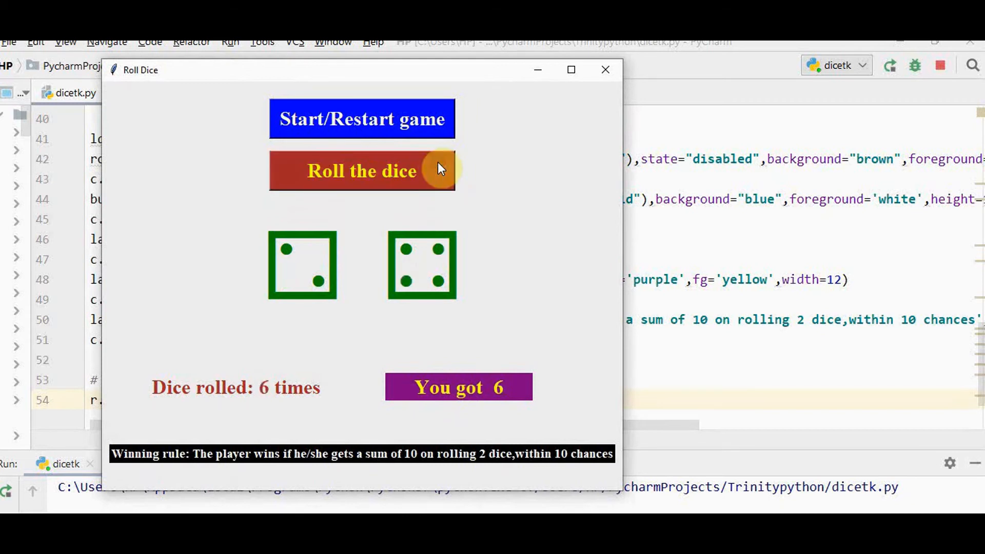
{"action": "left_click", "coordinate": [361, 171]}
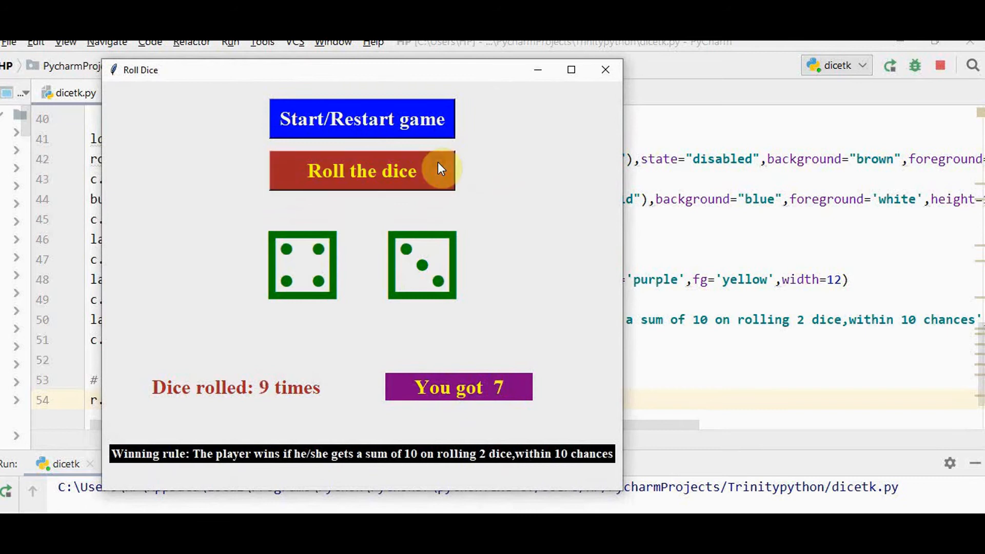
{"action": "left_click", "coordinate": [361, 171]}
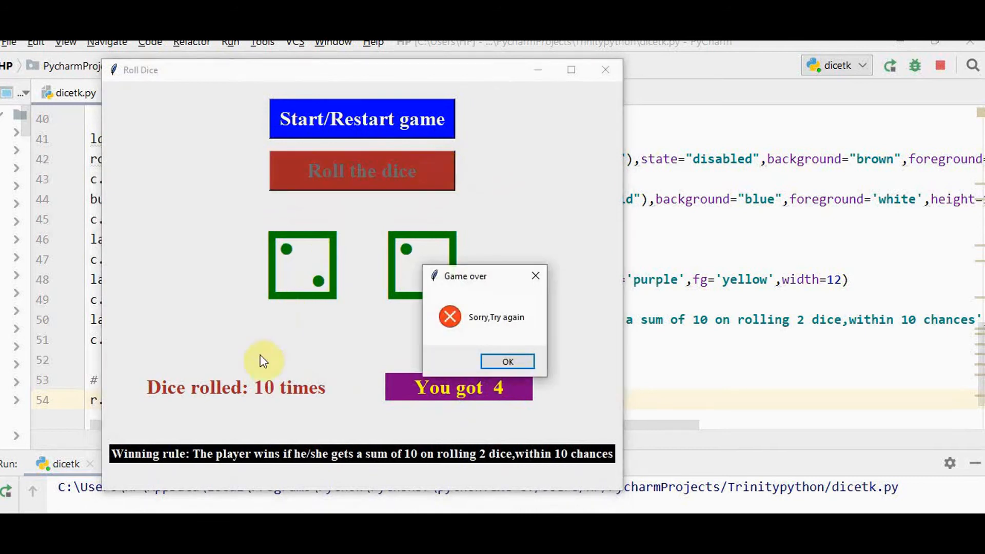
{"action": "mouse_move", "coordinate": [302, 405]}
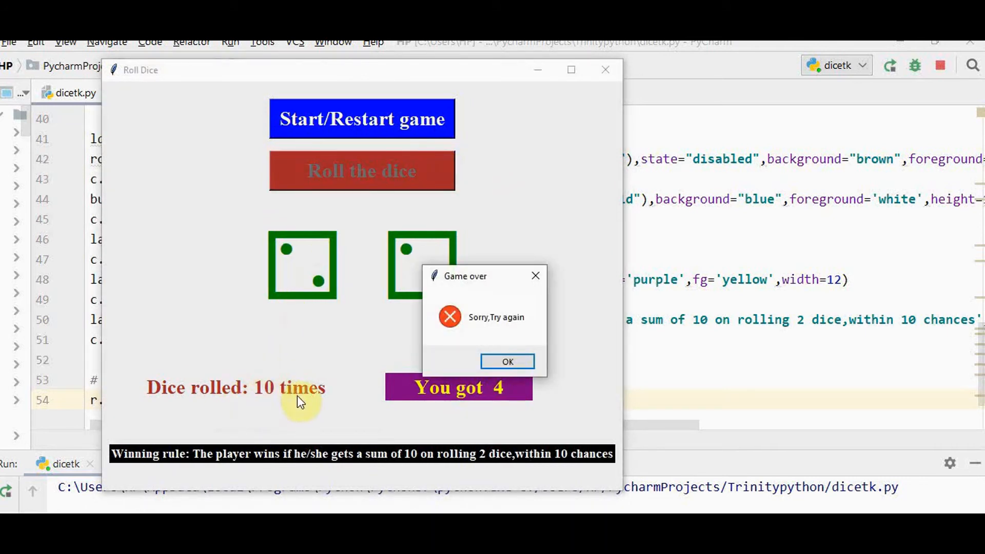
{"action": "mouse_move", "coordinate": [474, 317]}
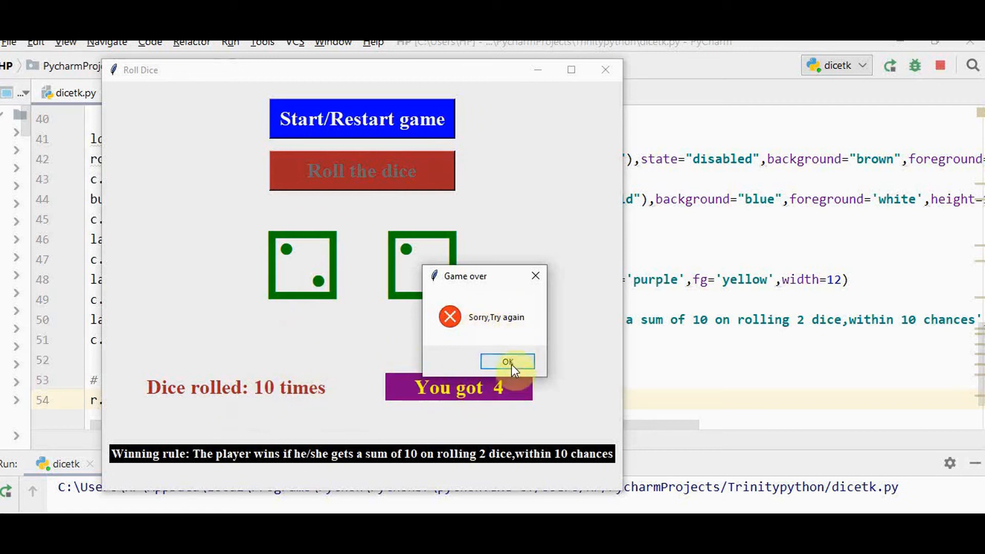
Dismiss Game over, restart the game, and roll until all ten chances are used.
{"action": "left_click", "coordinate": [508, 362]}
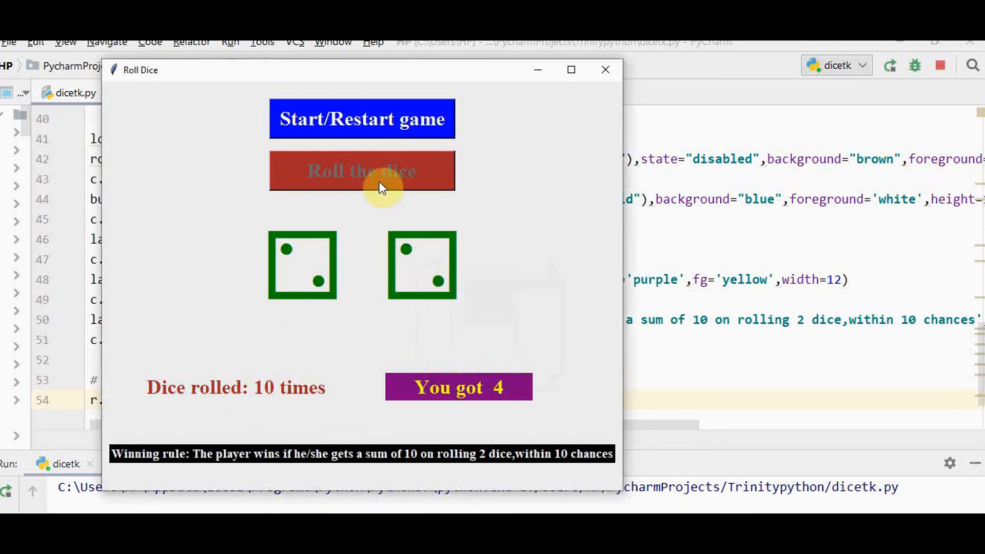
{"action": "mouse_move", "coordinate": [440, 226]}
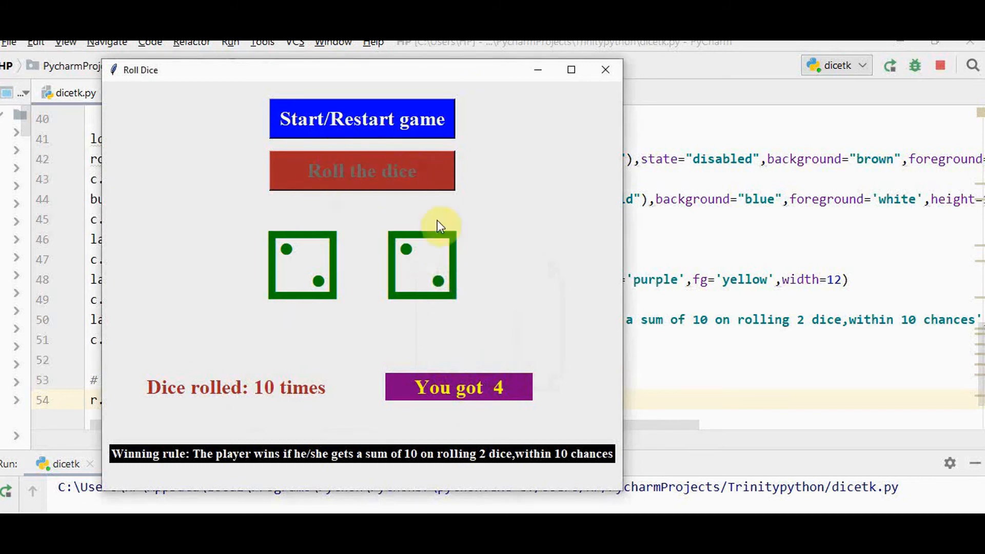
{"action": "mouse_move", "coordinate": [420, 183]}
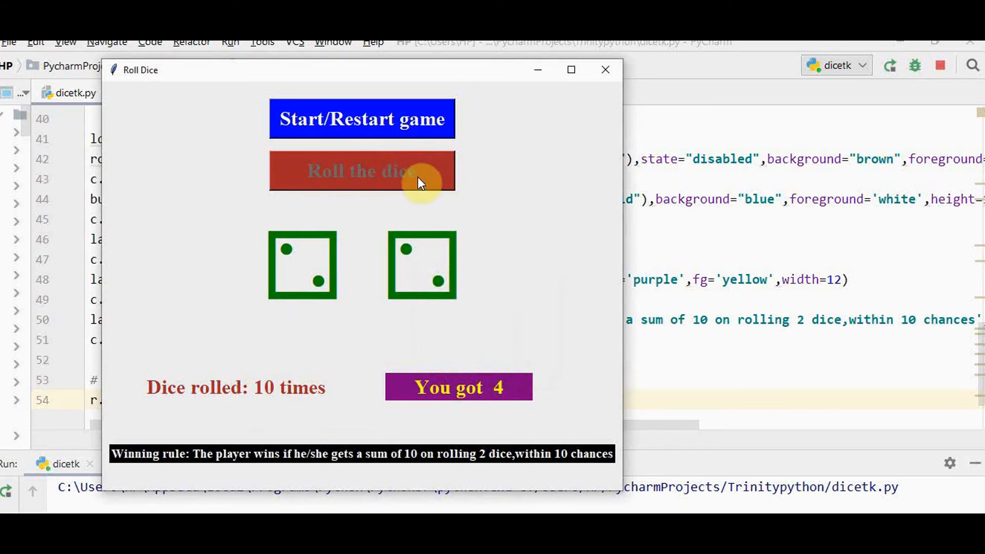
{"action": "left_click", "coordinate": [361, 120]}
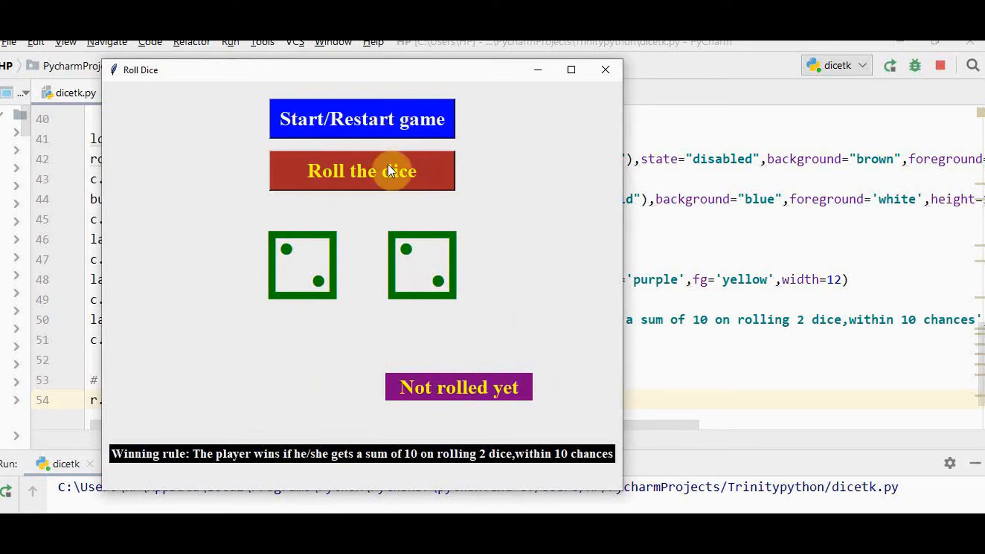
{"action": "left_click", "coordinate": [361, 171]}
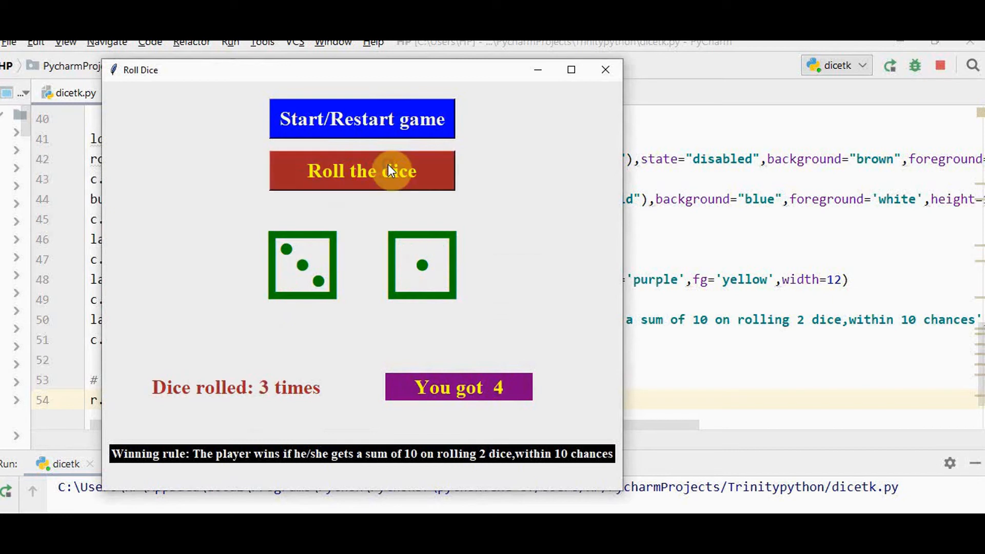
{"action": "left_click", "coordinate": [362, 171]}
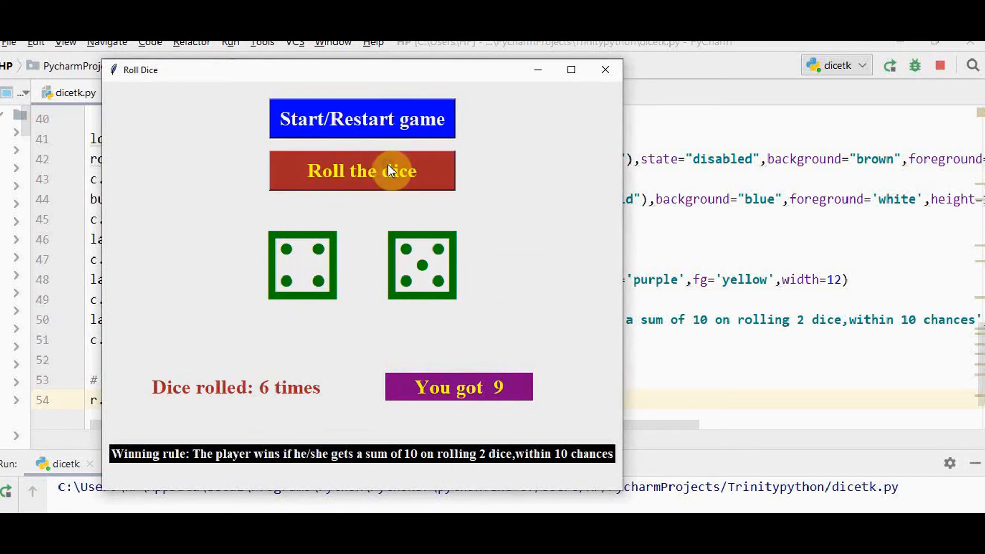
{"action": "left_click", "coordinate": [361, 171]}
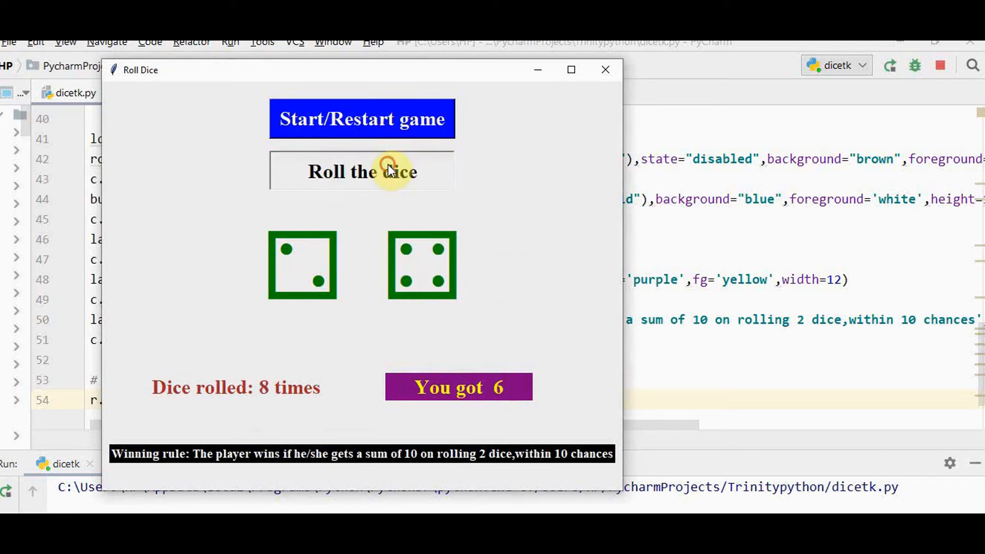
{"action": "left_click", "coordinate": [362, 171]}
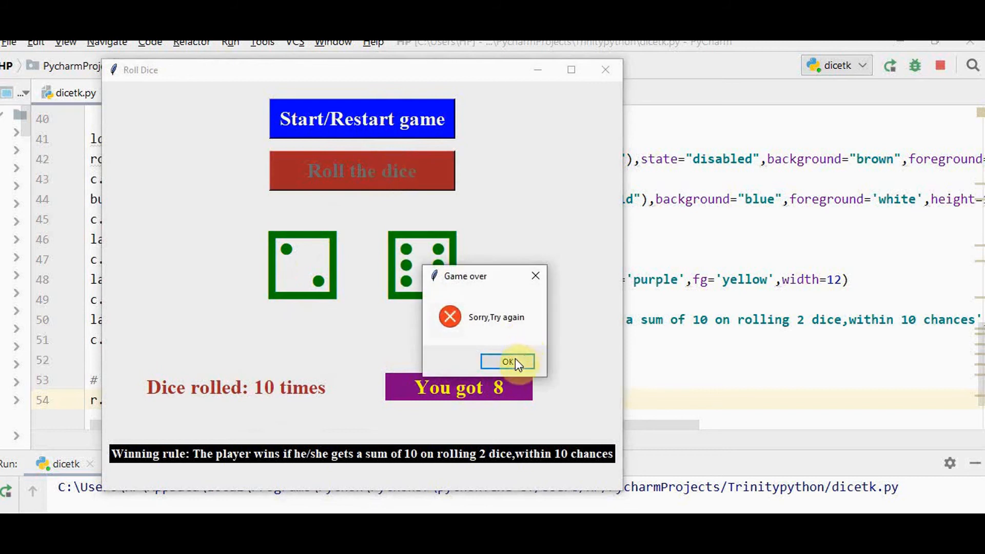
Dismiss Game over, restart, total 10 on the third roll, and dismiss the win message.
{"action": "left_click", "coordinate": [508, 361]}
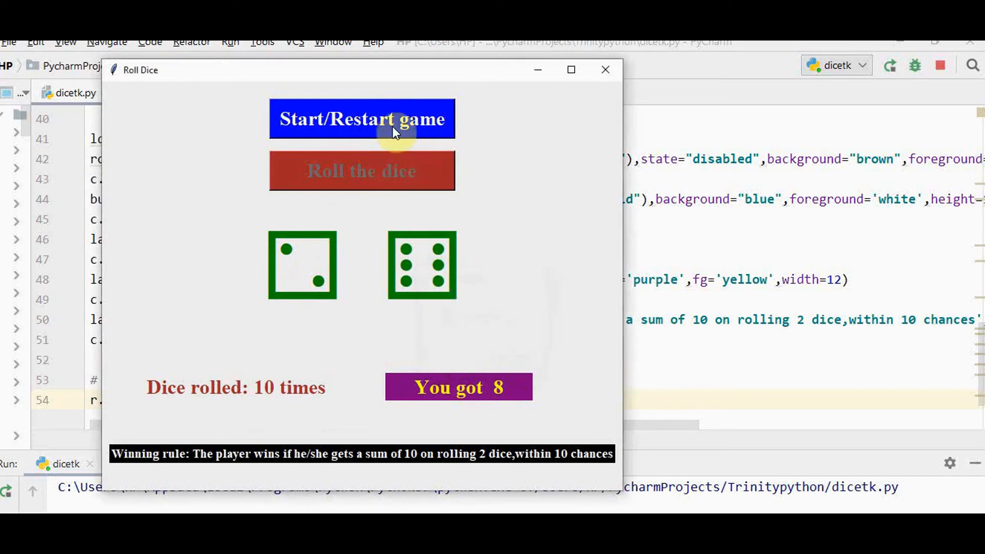
{"action": "left_click", "coordinate": [362, 120]}
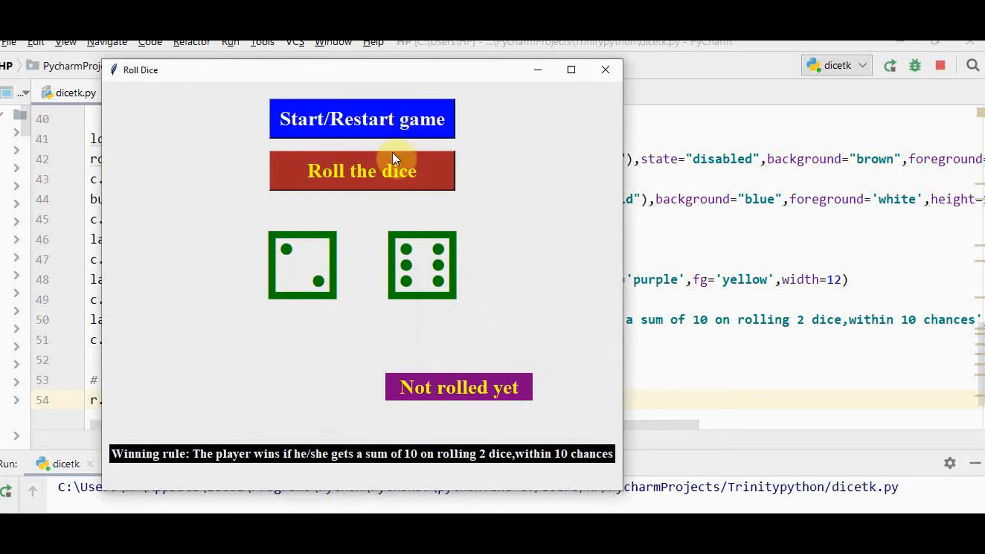
{"action": "left_click", "coordinate": [362, 170]}
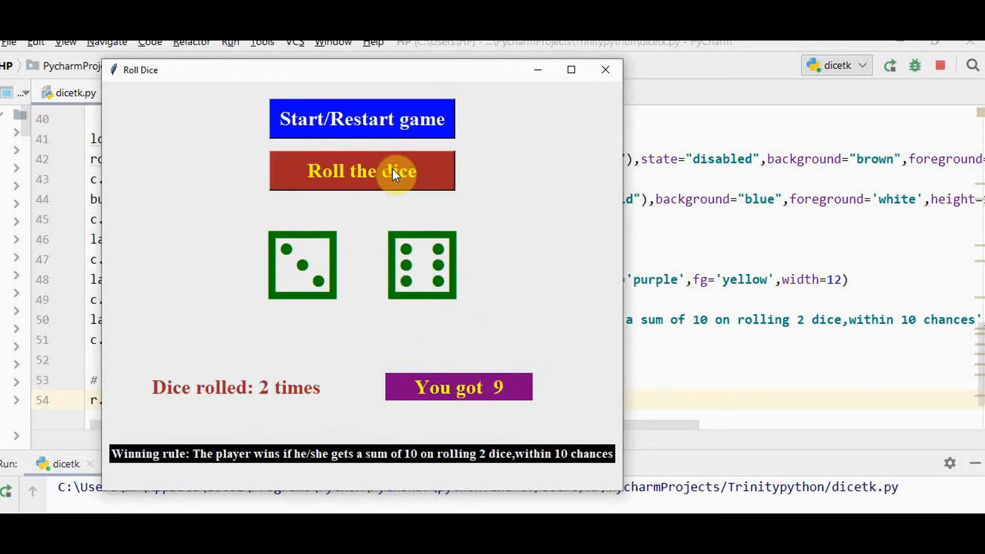
{"action": "left_click", "coordinate": [362, 171]}
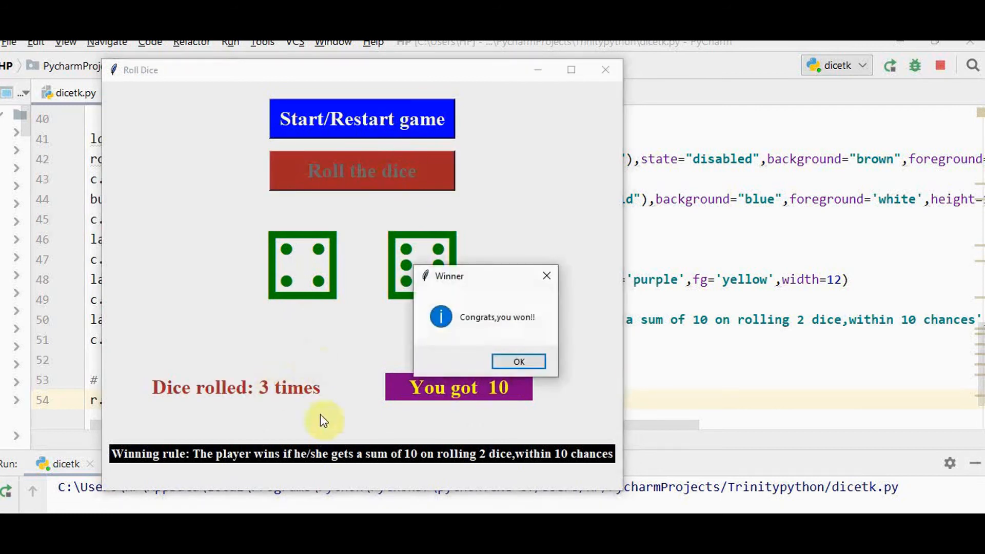
{"action": "mouse_move", "coordinate": [255, 405]}
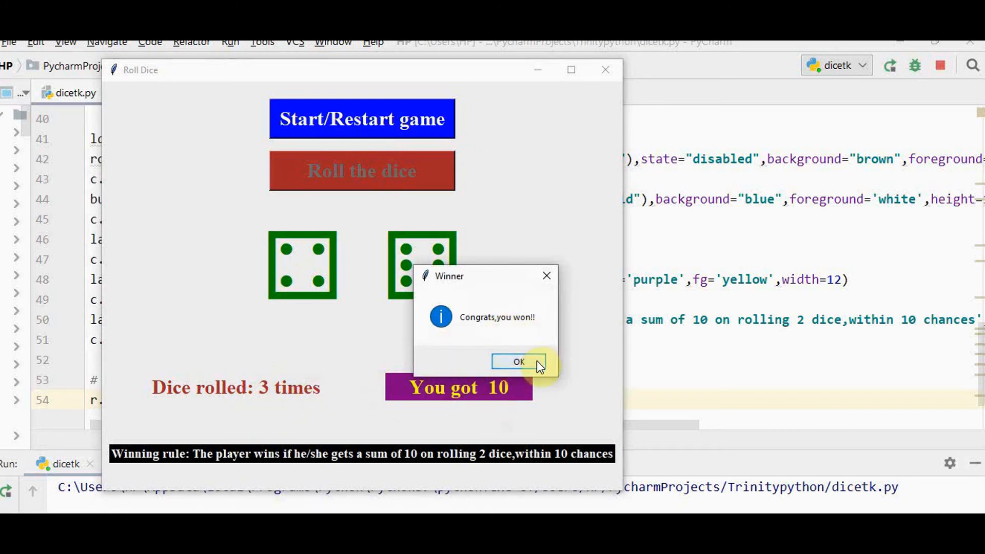
{"action": "left_click", "coordinate": [517, 362]}
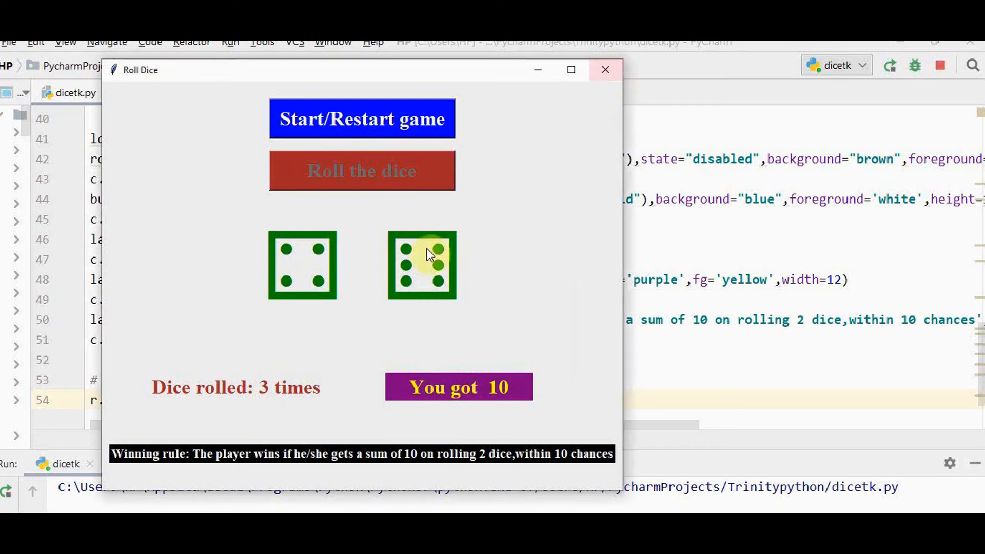
{"action": "mouse_move", "coordinate": [151, 348]}
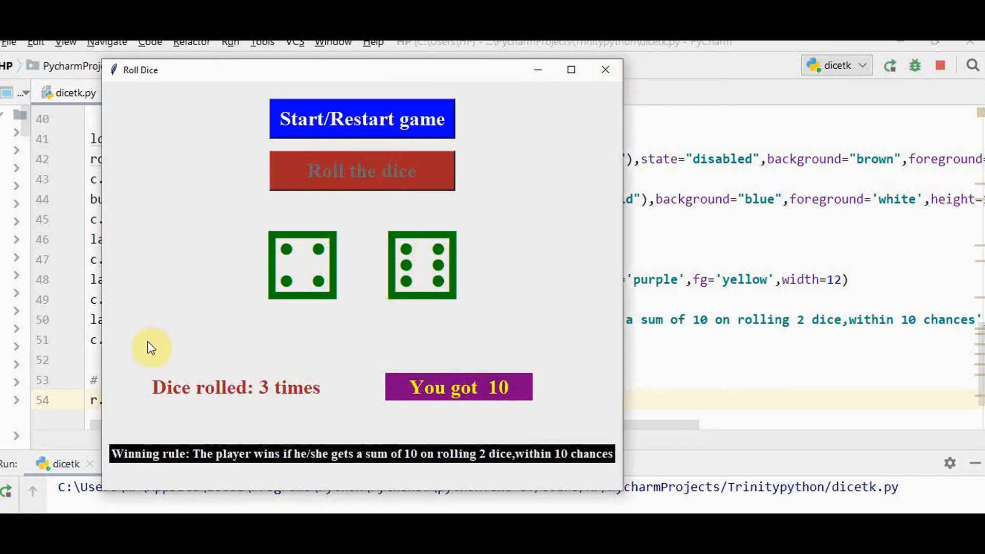
{"action": "mouse_move", "coordinate": [440, 316]}
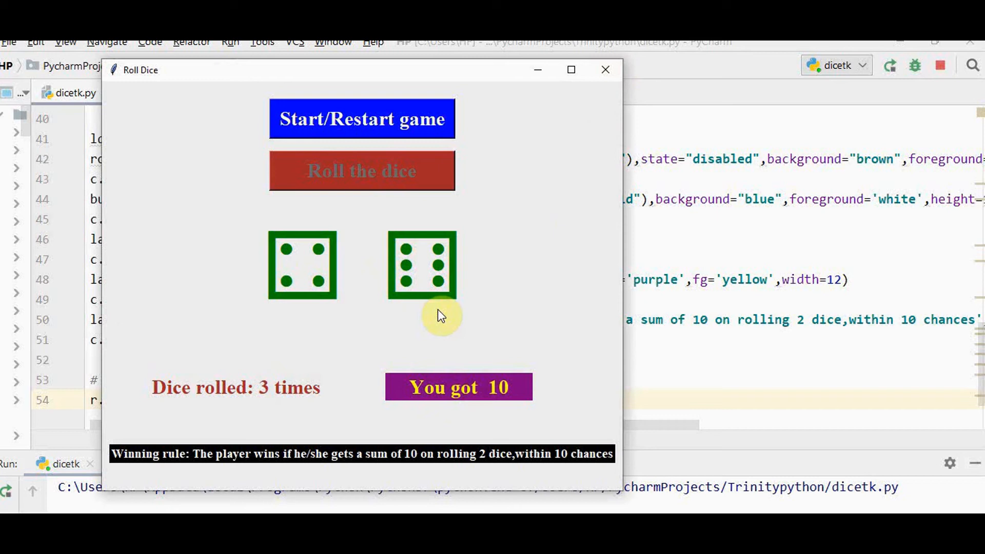
{"action": "mouse_move", "coordinate": [605, 69]}
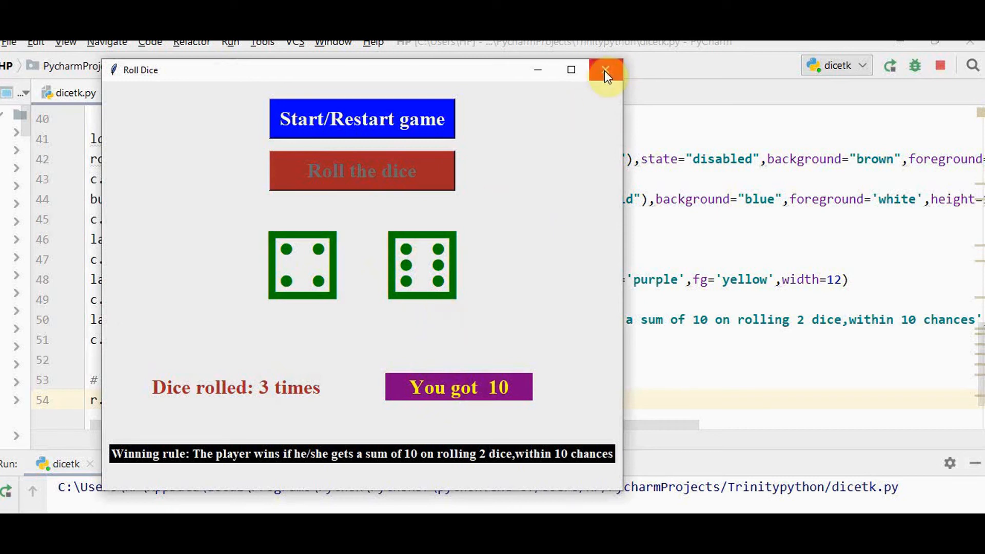
Close the Roll Dice window and switch to the dicerollgame.py editor tab.
{"action": "left_click", "coordinate": [605, 69]}
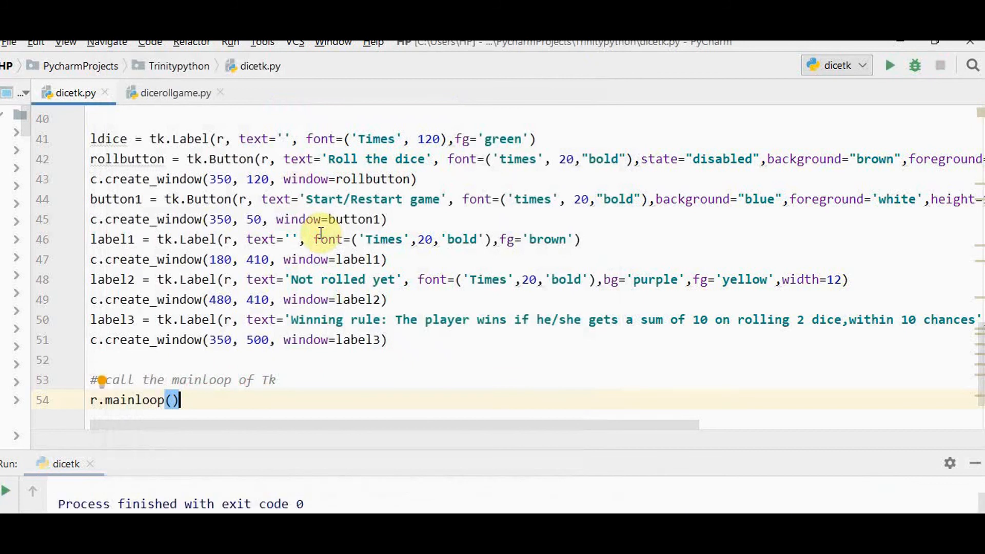
{"action": "left_click", "coordinate": [176, 92]}
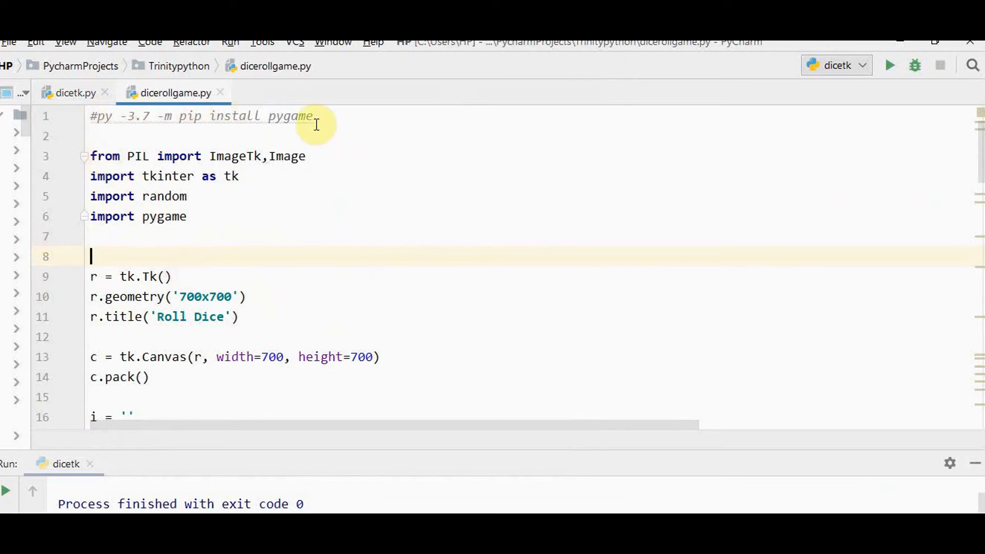
{"action": "mouse_move", "coordinate": [557, 441]}
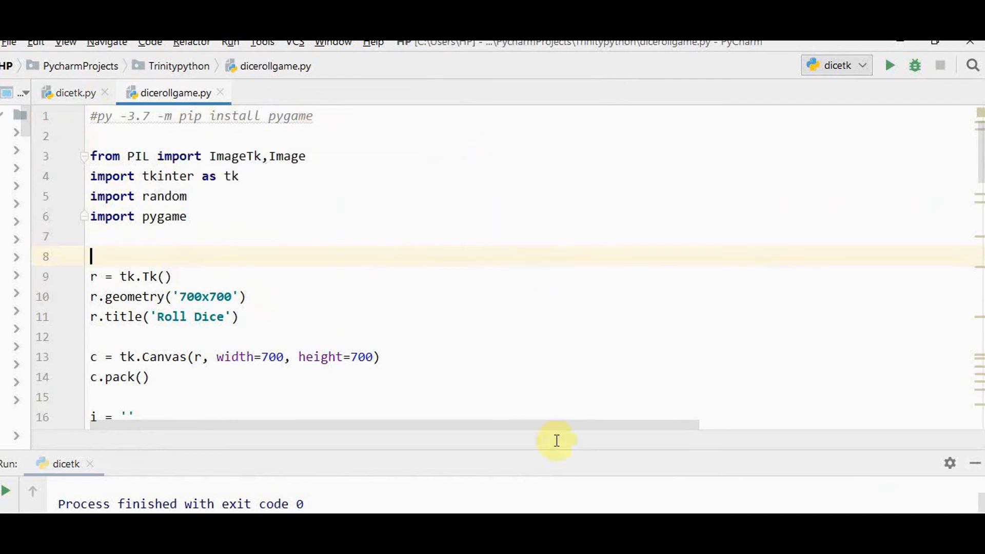
{"action": "mouse_move", "coordinate": [154, 117]}
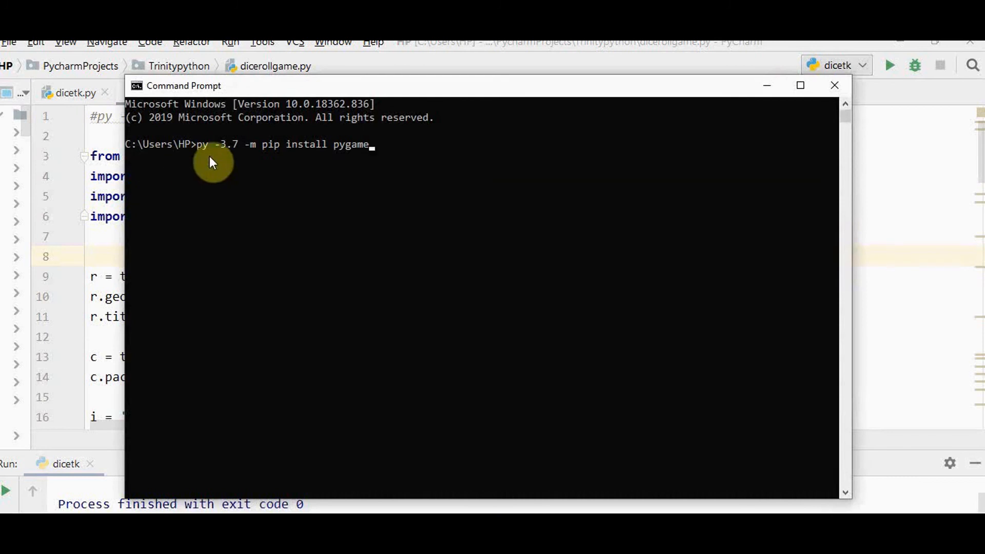
{"action": "mouse_move", "coordinate": [214, 157]}
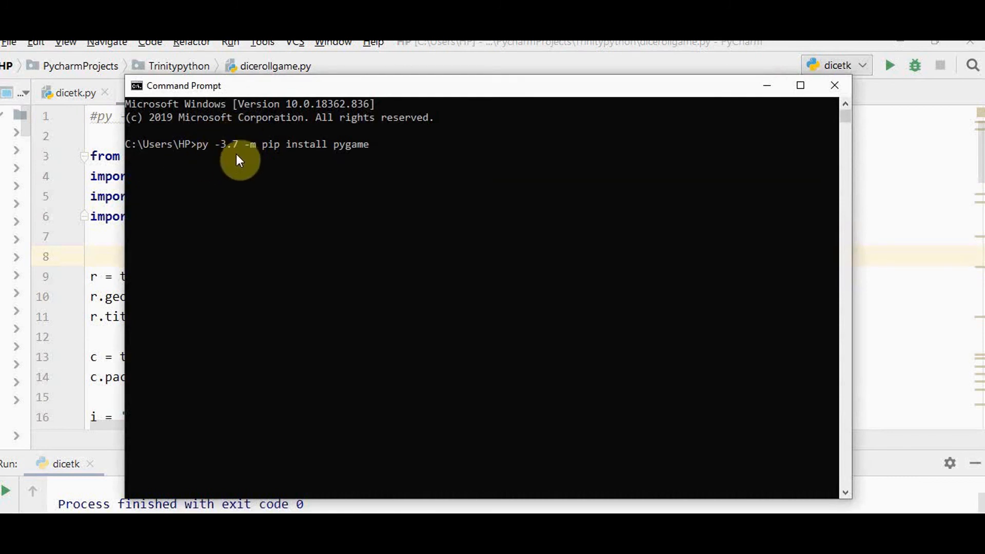
{"action": "mouse_move", "coordinate": [243, 157]}
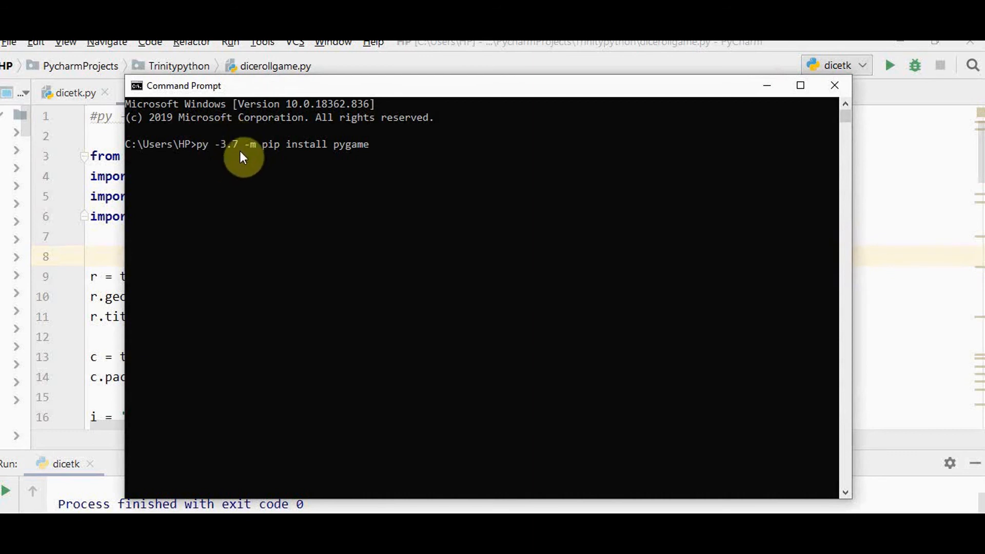
{"action": "mouse_move", "coordinate": [420, 153]}
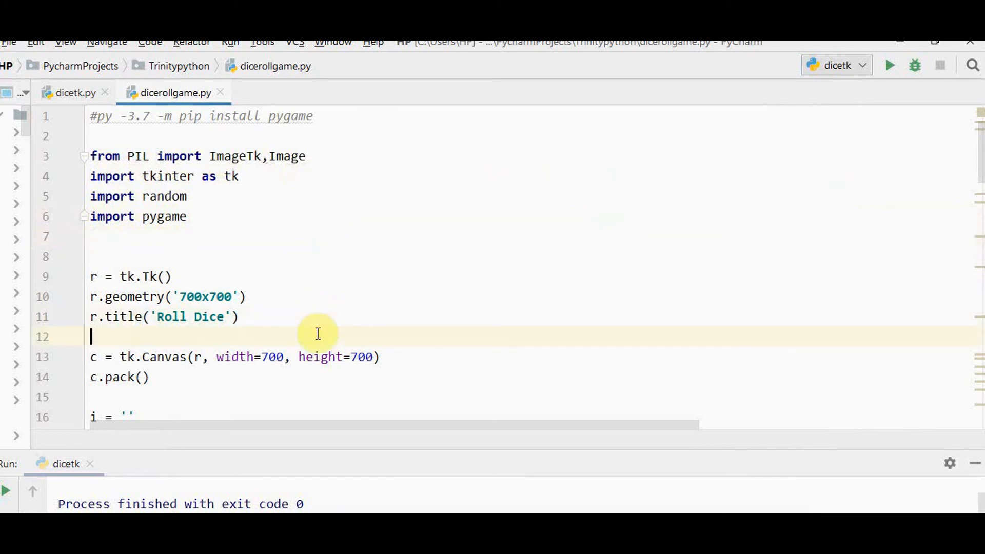
Scroll dicerollgame.py down to the game-over branch loading game-over2.jpg and initialising pygame.mixer.
{"action": "scroll", "scroll_direction": "down", "scroll_amount": 3}
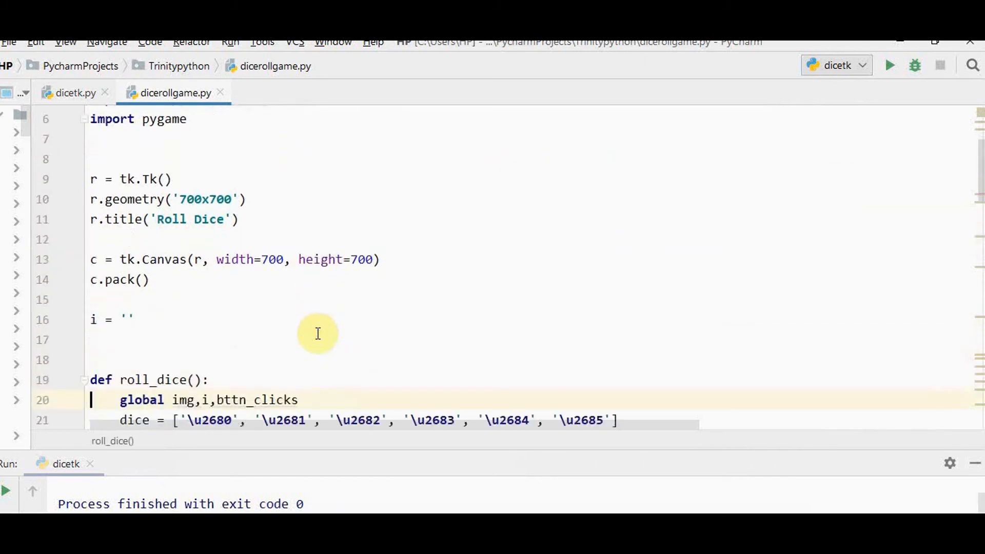
{"action": "scroll", "scroll_direction": "down", "scroll_amount": 3}
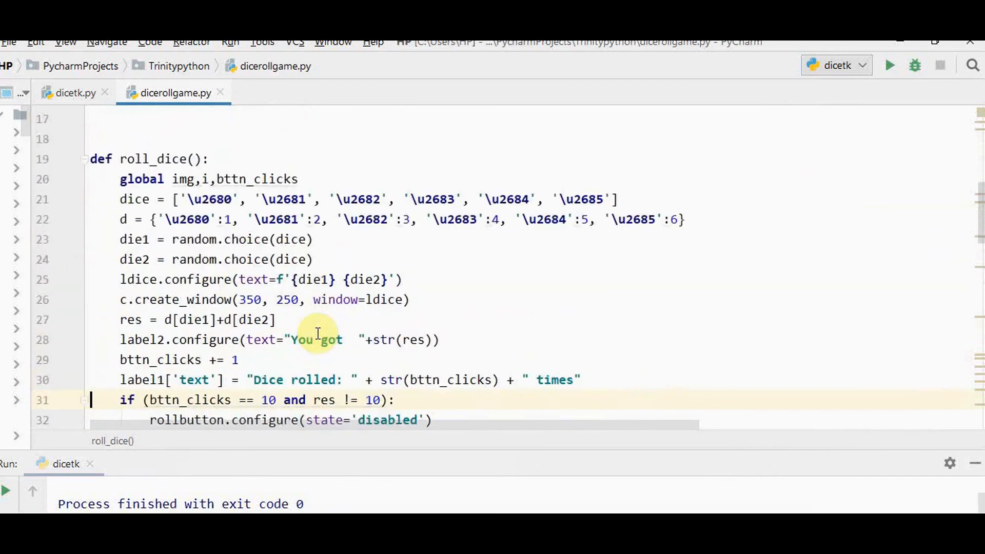
{"action": "scroll", "scroll_direction": "down", "scroll_amount": 3}
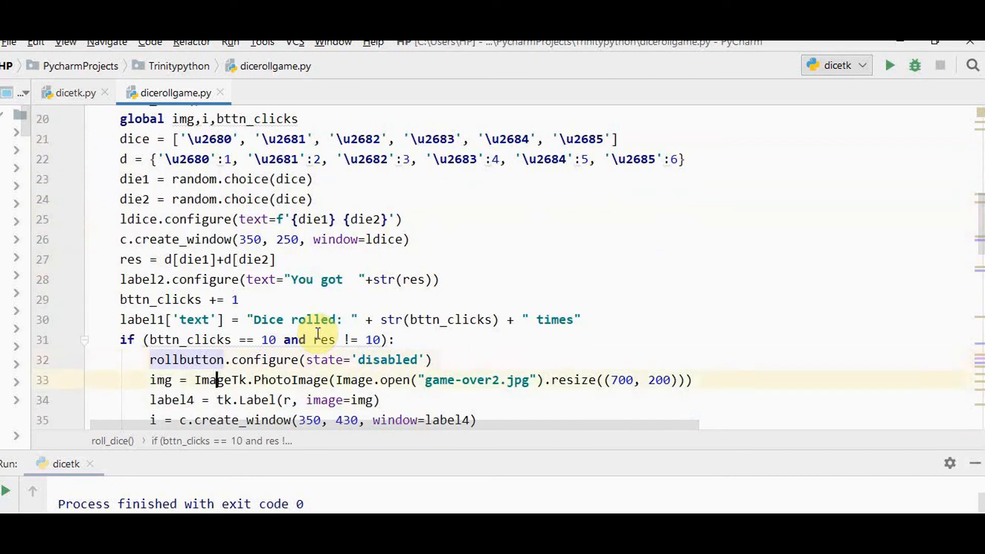
{"action": "scroll", "scroll_direction": "down", "scroll_amount": 3}
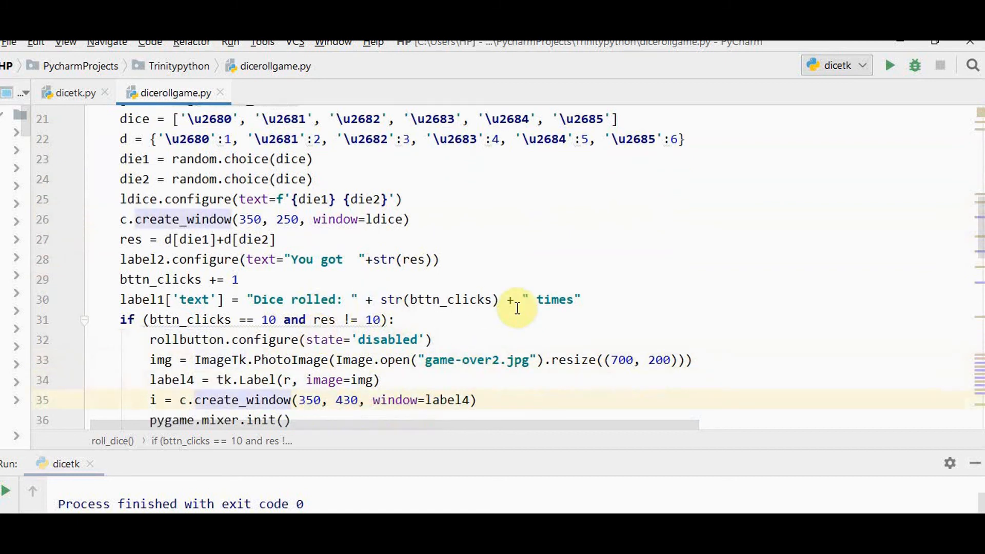
{"action": "mouse_move", "coordinate": [251, 379]}
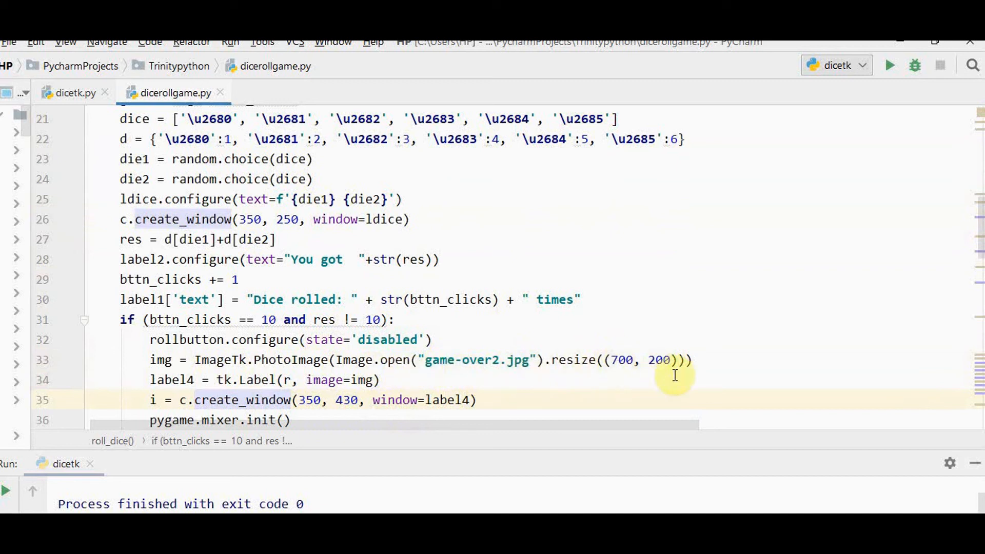
{"action": "mouse_move", "coordinate": [477, 352]}
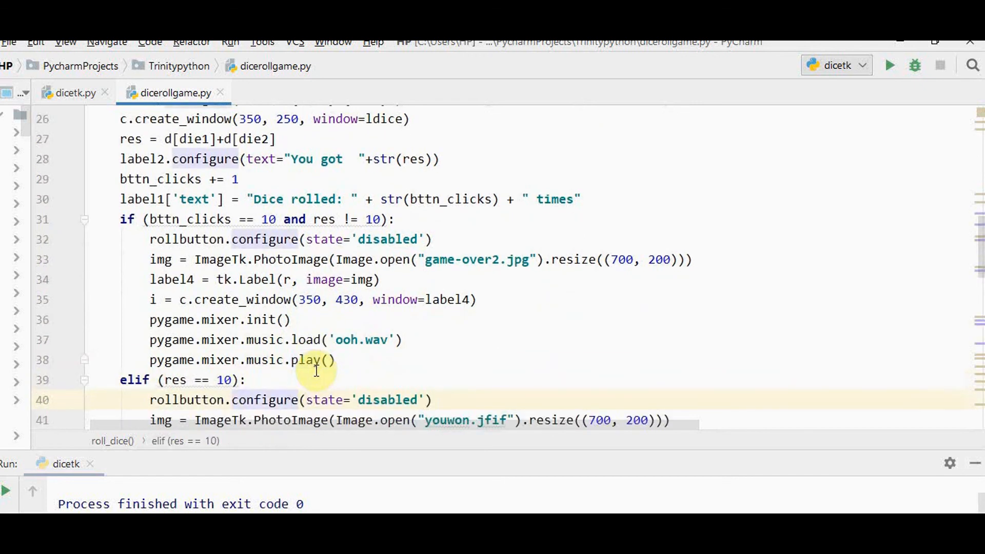
{"action": "mouse_move", "coordinate": [258, 340]}
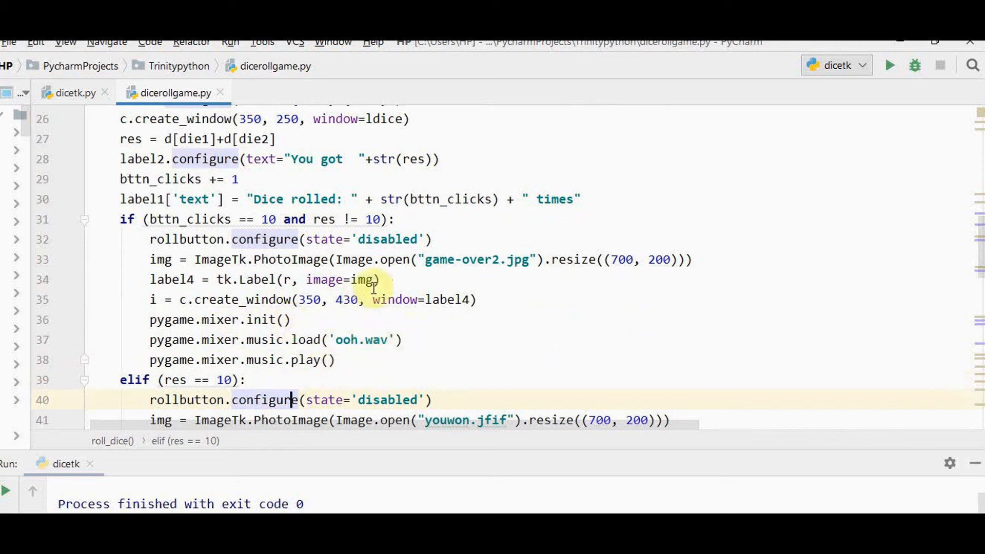
{"action": "mouse_move", "coordinate": [362, 340]}
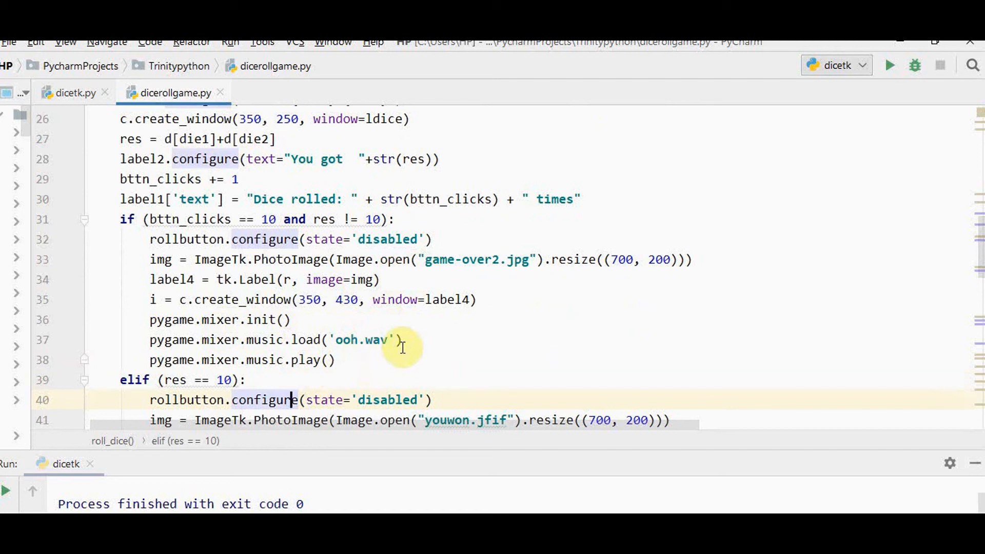
{"action": "mouse_move", "coordinate": [405, 338]}
{"action": "type", "text": "i = ''"}
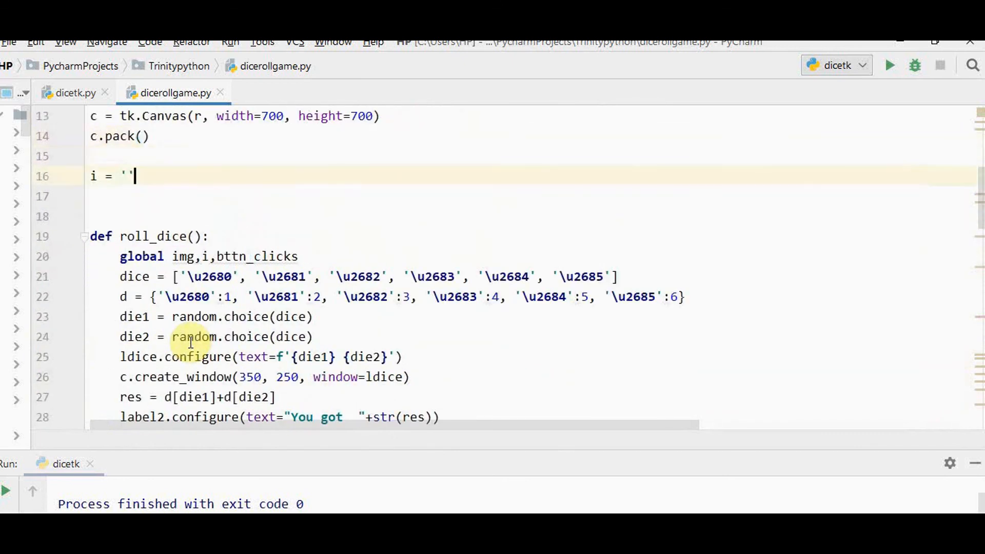
Review restart()'s banner deletion and the widget setup, then set dicerollgame as the run target.
{"action": "scroll", "scroll_direction": "down", "scroll_amount": 3}
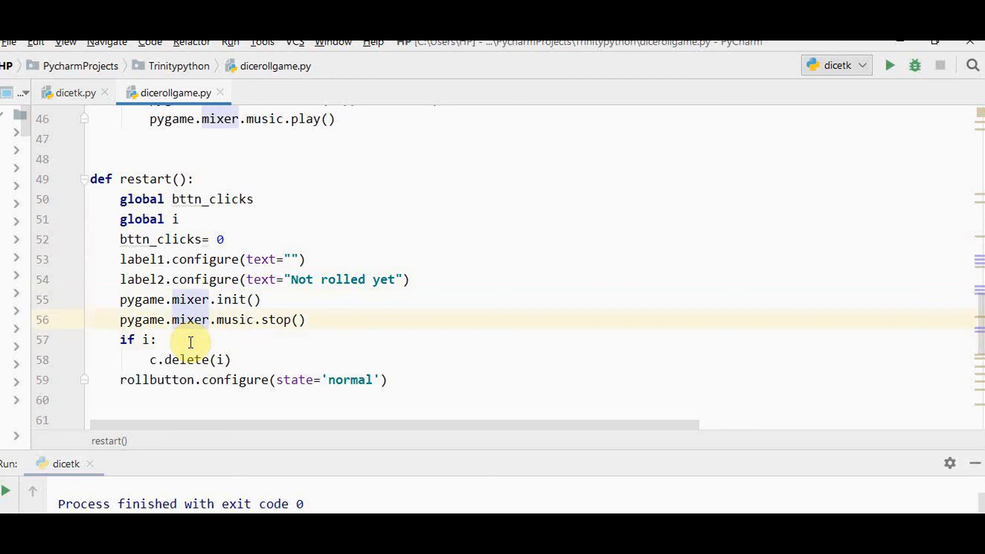
{"action": "left_click", "coordinate": [147, 339]}
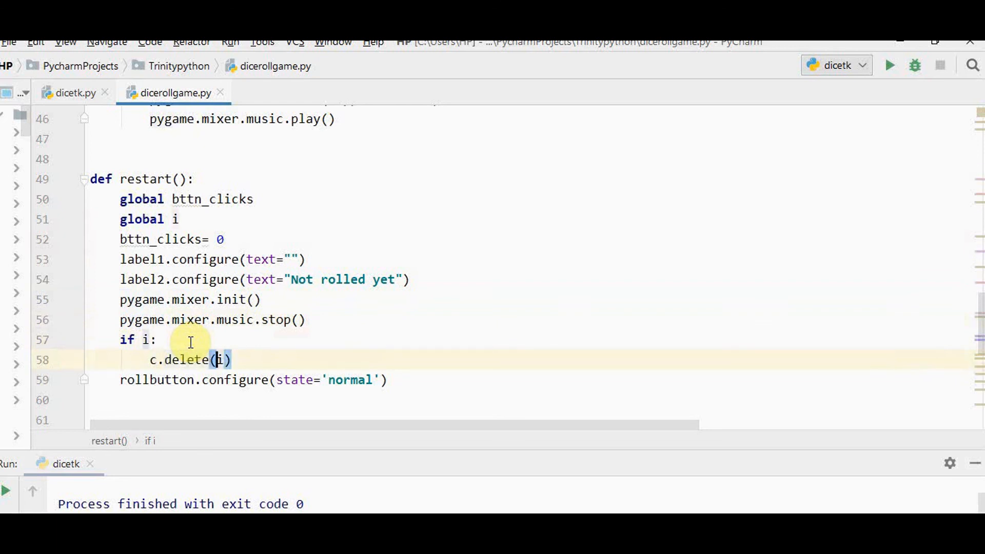
{"action": "scroll", "scroll_direction": "down", "scroll_amount": 3}
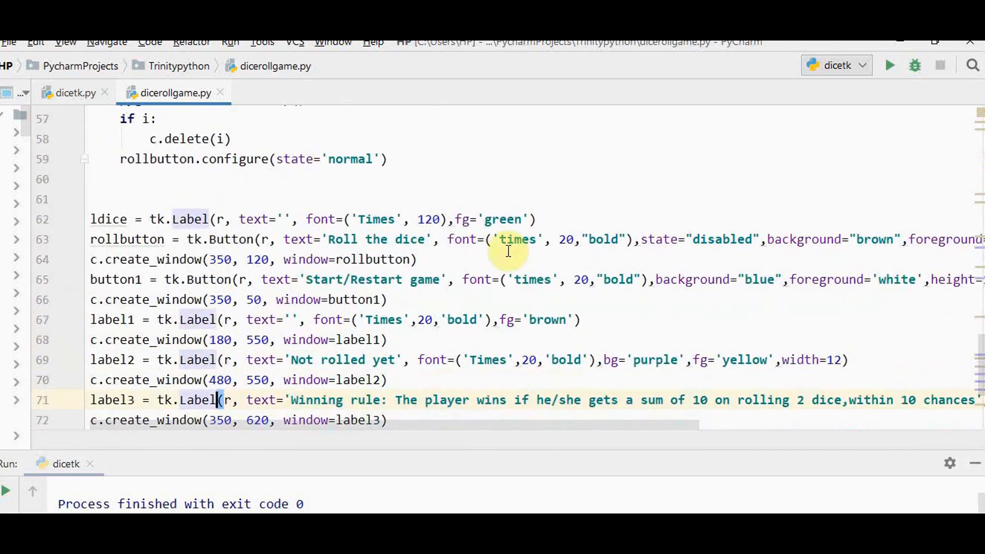
{"action": "left_click", "coordinate": [890, 65]}
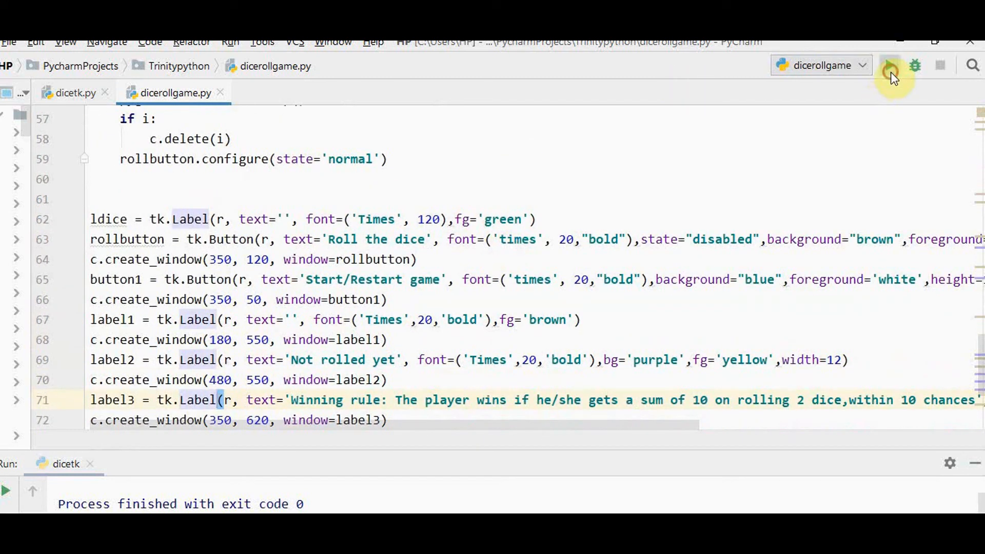
Launch dicerollgame from PyCharm and start a new game in its window.
{"action": "left_click", "coordinate": [890, 65]}
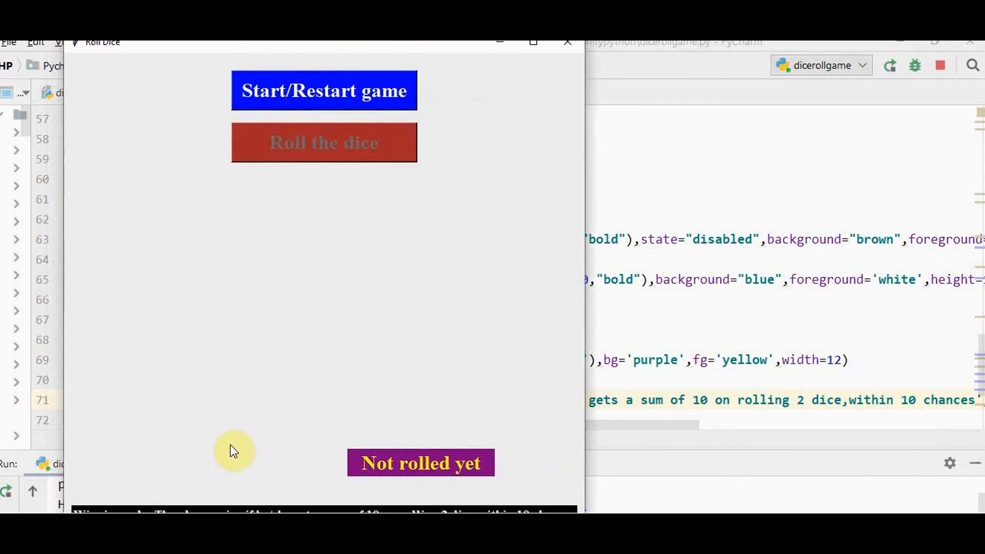
{"action": "mouse_move", "coordinate": [350, 49]}
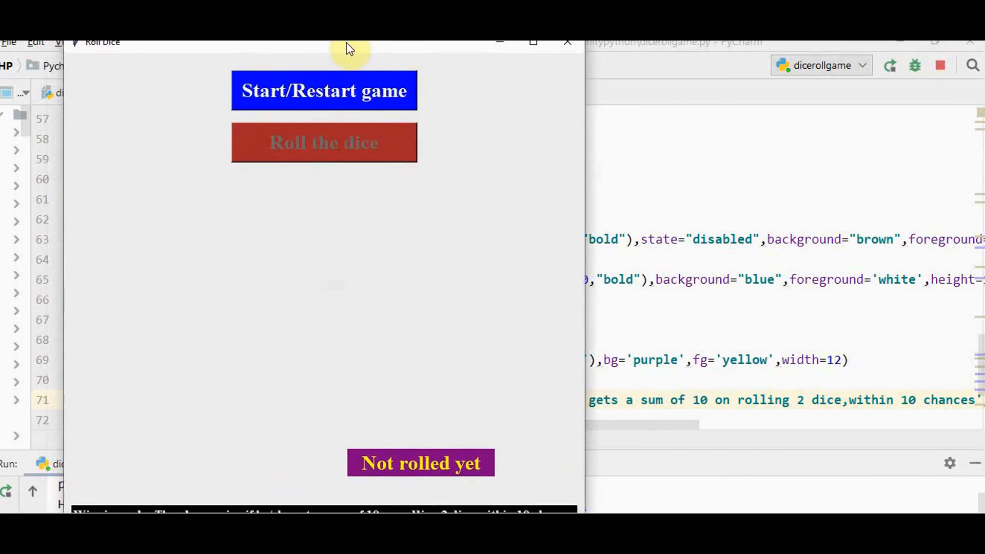
{"action": "left_click", "coordinate": [325, 90]}
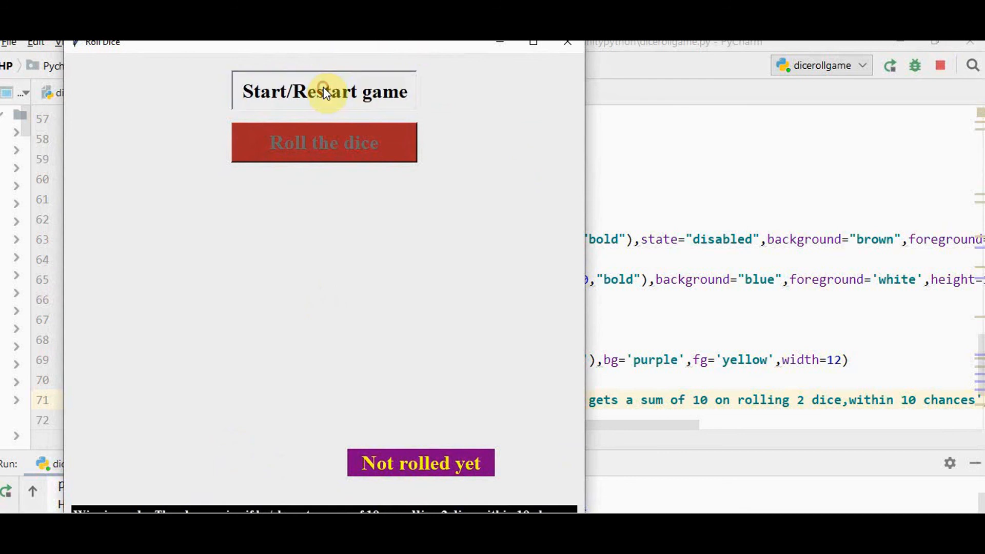
{"action": "left_click", "coordinate": [323, 92]}
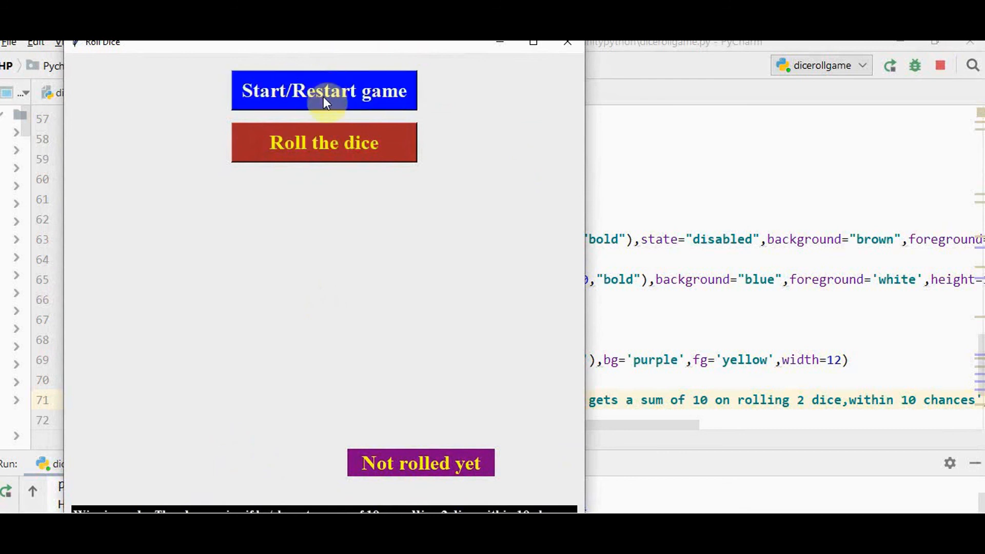
Roll the dice until a total of 10 shows the YOU WON banner.
{"action": "left_click", "coordinate": [324, 143]}
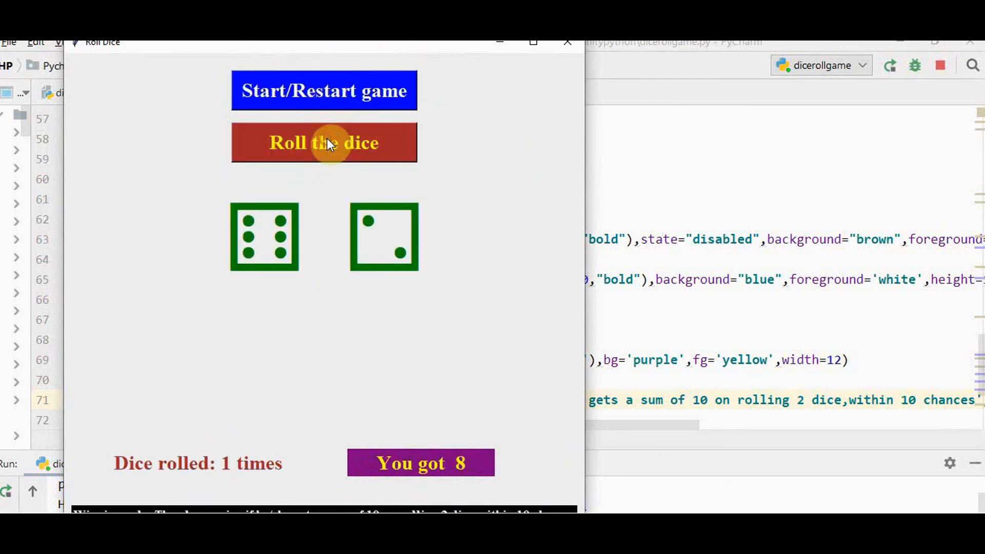
{"action": "left_click", "coordinate": [324, 143]}
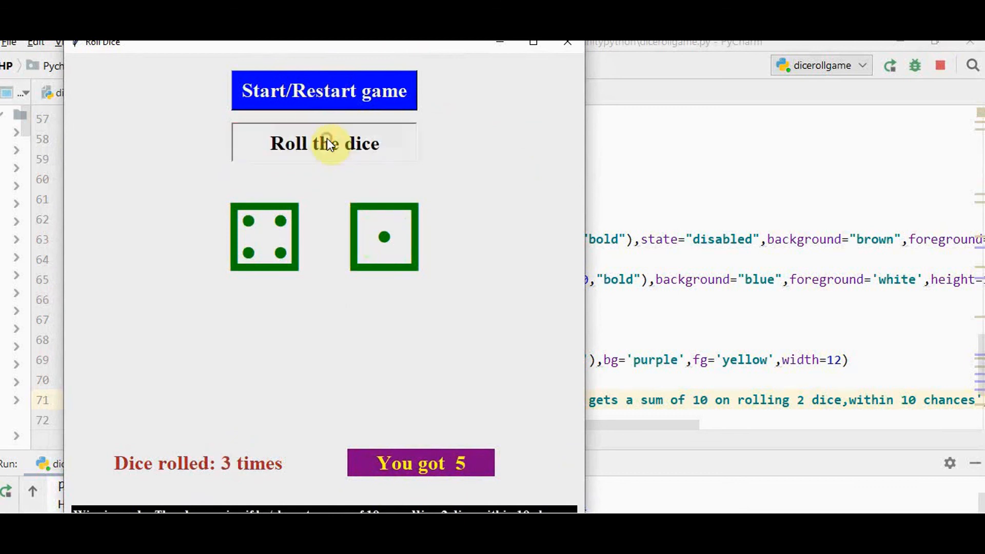
{"action": "left_click", "coordinate": [324, 142]}
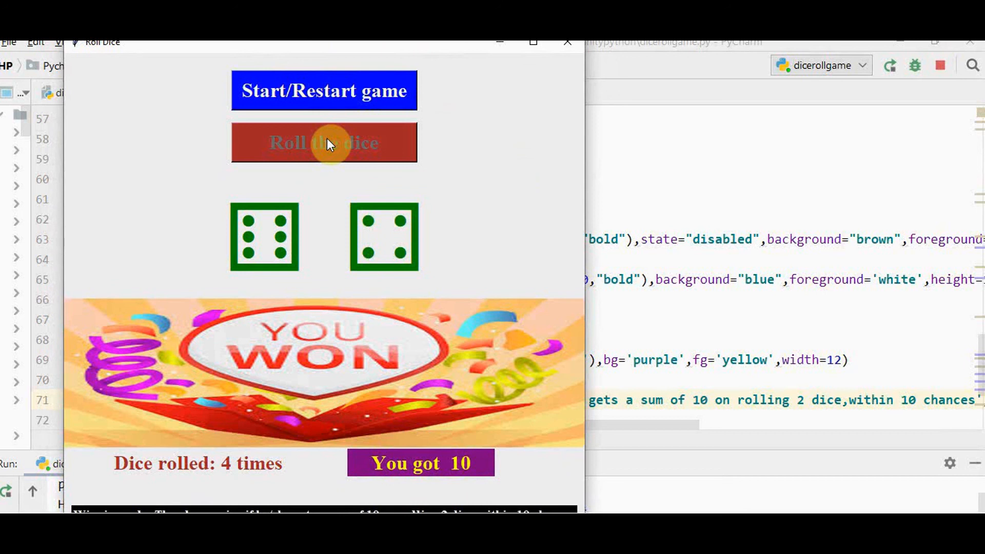
{"action": "left_click", "coordinate": [324, 90]}
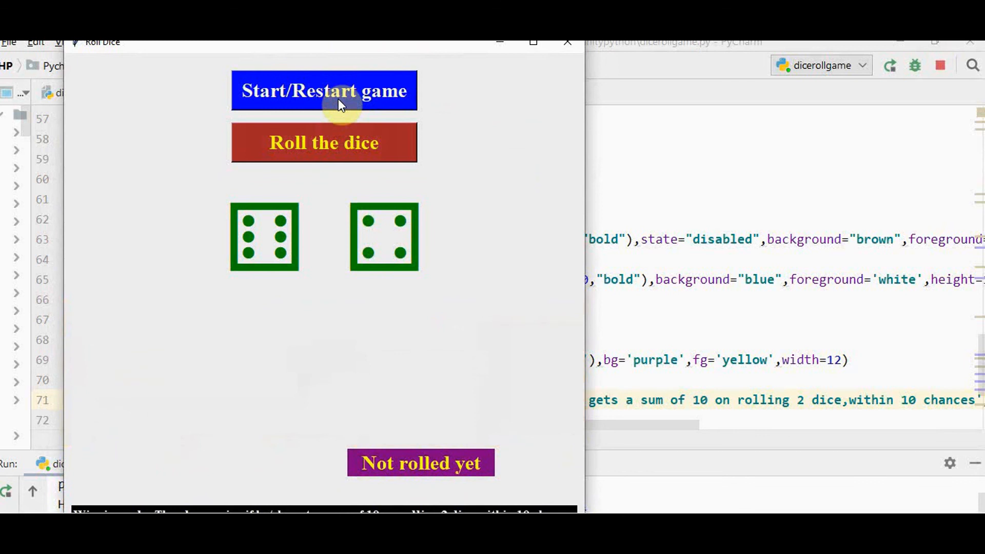
Roll the restarted game until GAME OVER appears, then close the game window.
{"action": "left_click", "coordinate": [323, 142]}
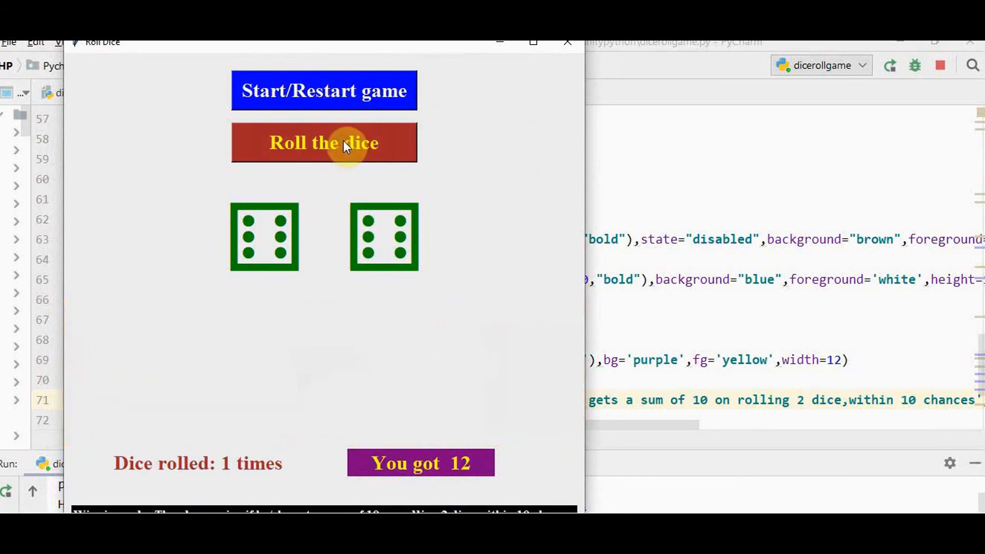
{"action": "left_click", "coordinate": [325, 142]}
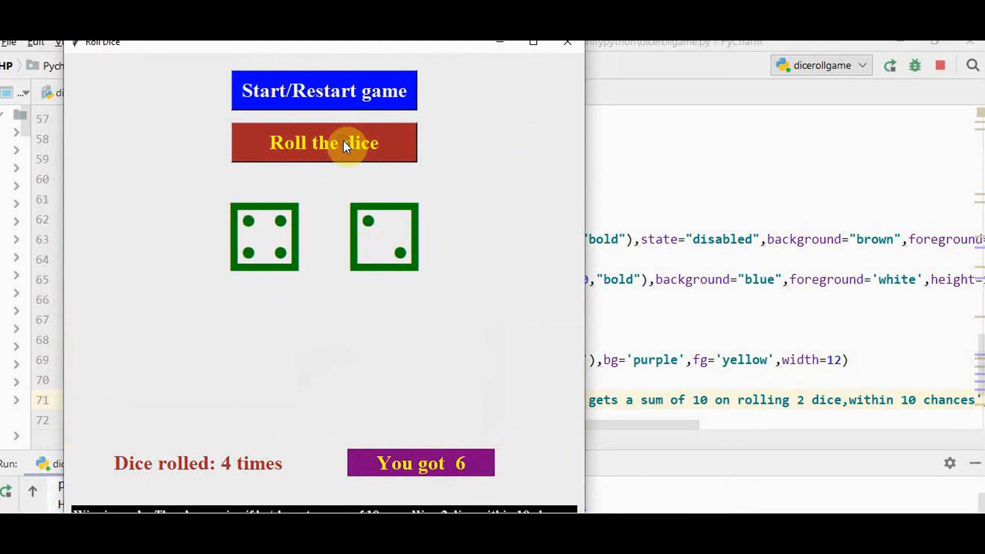
{"action": "left_click", "coordinate": [324, 142]}
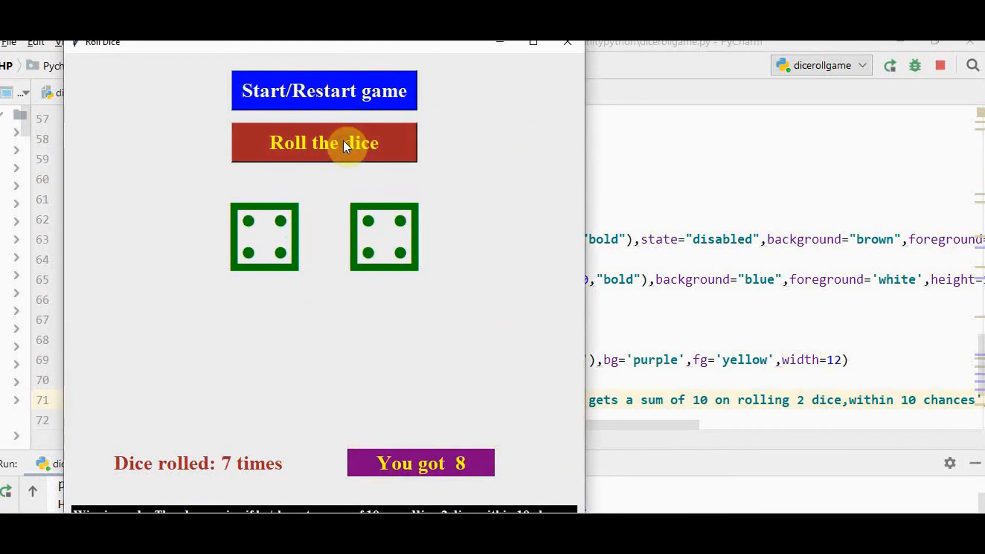
{"action": "left_click", "coordinate": [324, 143]}
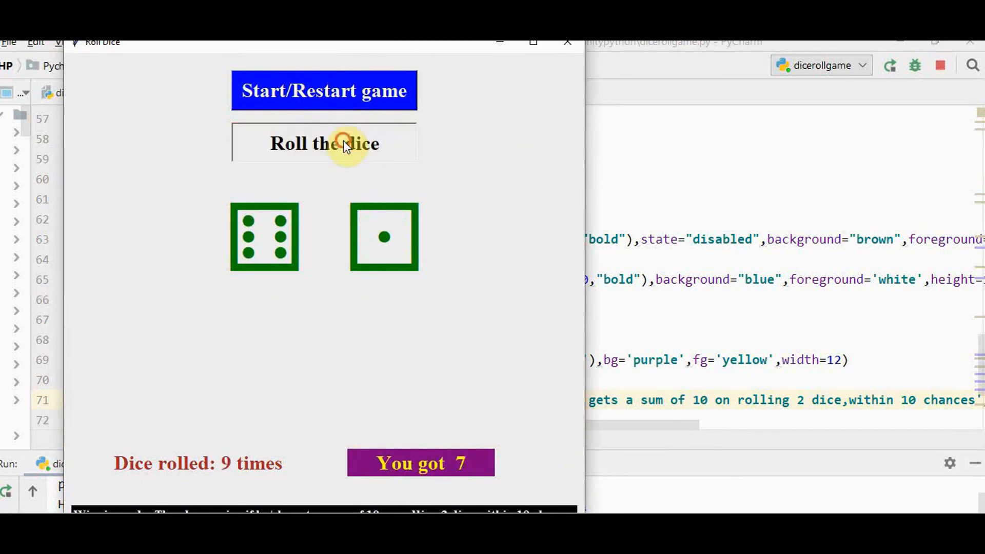
{"action": "left_click", "coordinate": [325, 143]}
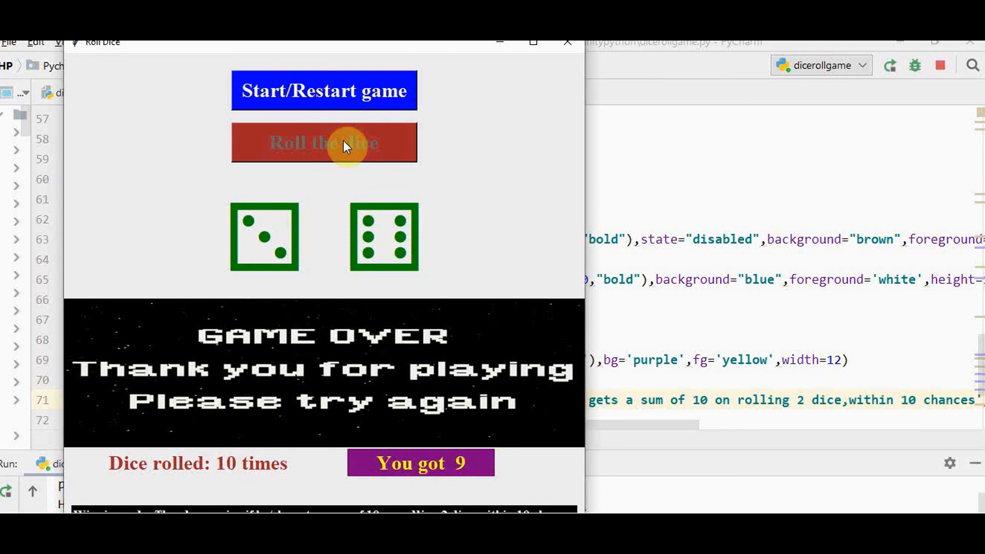
{"action": "mouse_move", "coordinate": [256, 491]}
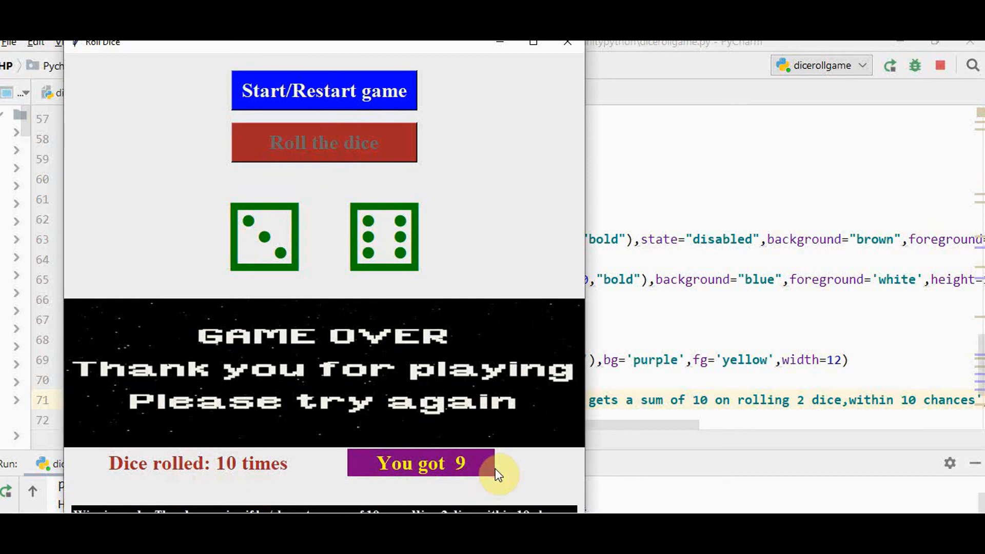
{"action": "mouse_move", "coordinate": [568, 415]}
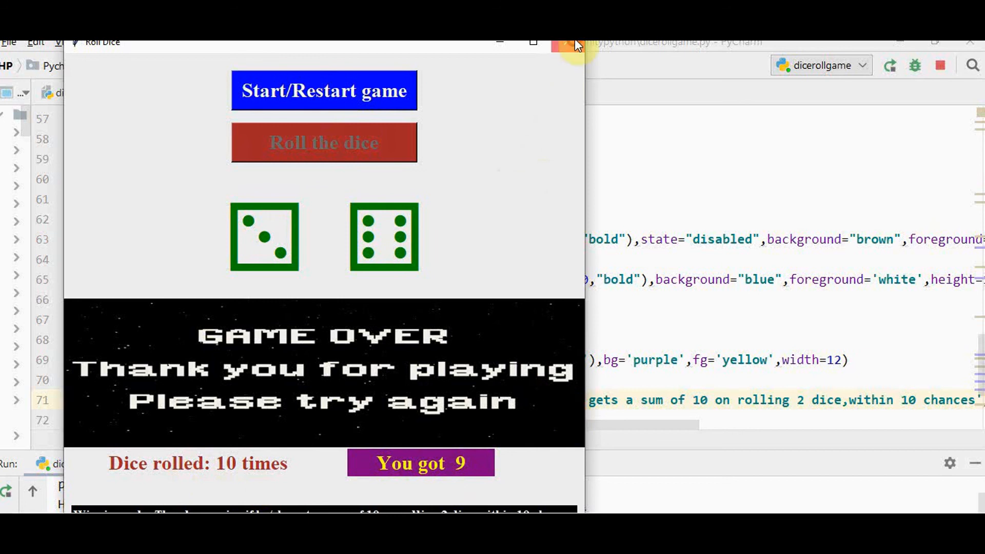
{"action": "left_click", "coordinate": [573, 41]}
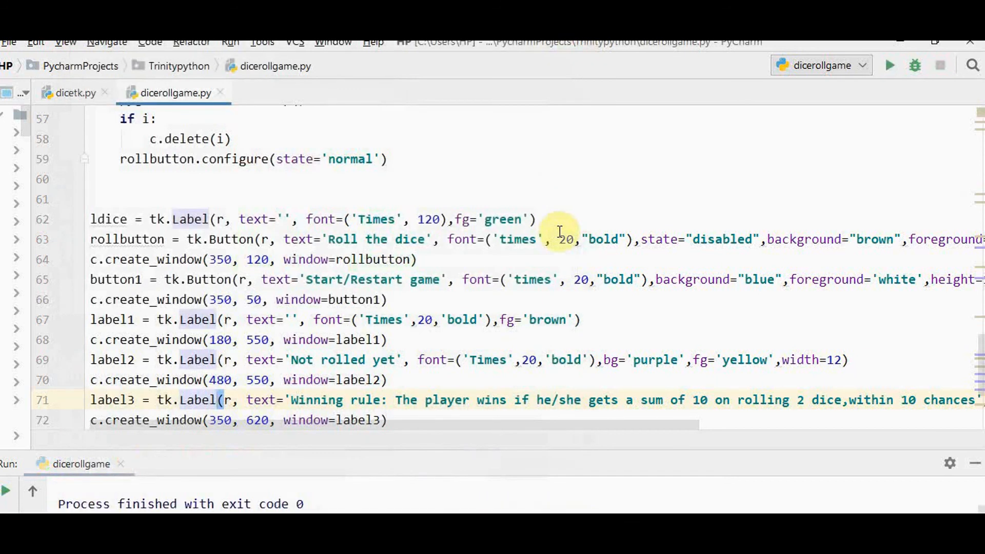